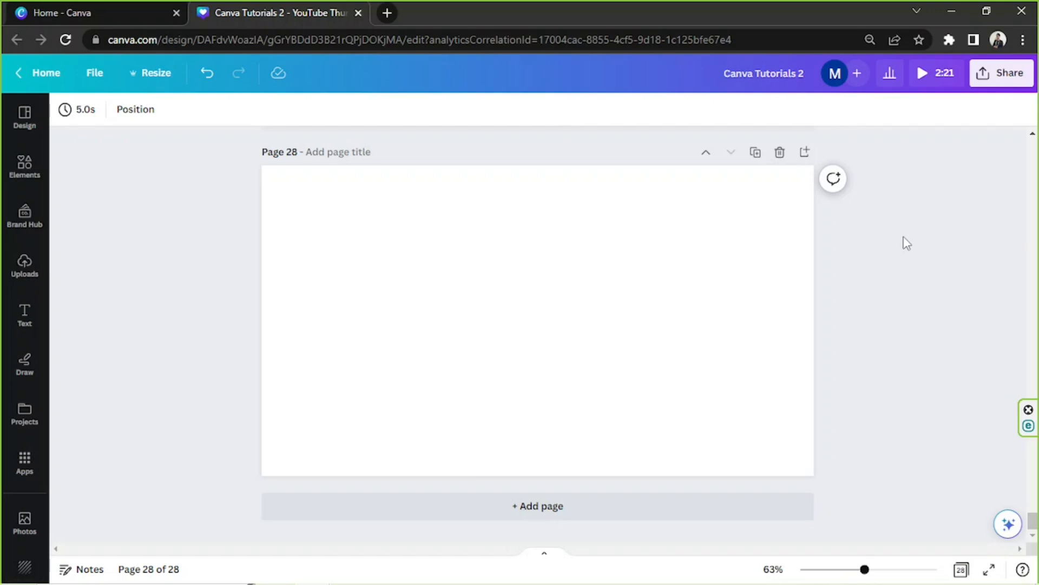
Search Elements for 'cute' and set the marshmallow faces photo as page 28's background
{"action": "left_click", "coordinate": [498, 292]}
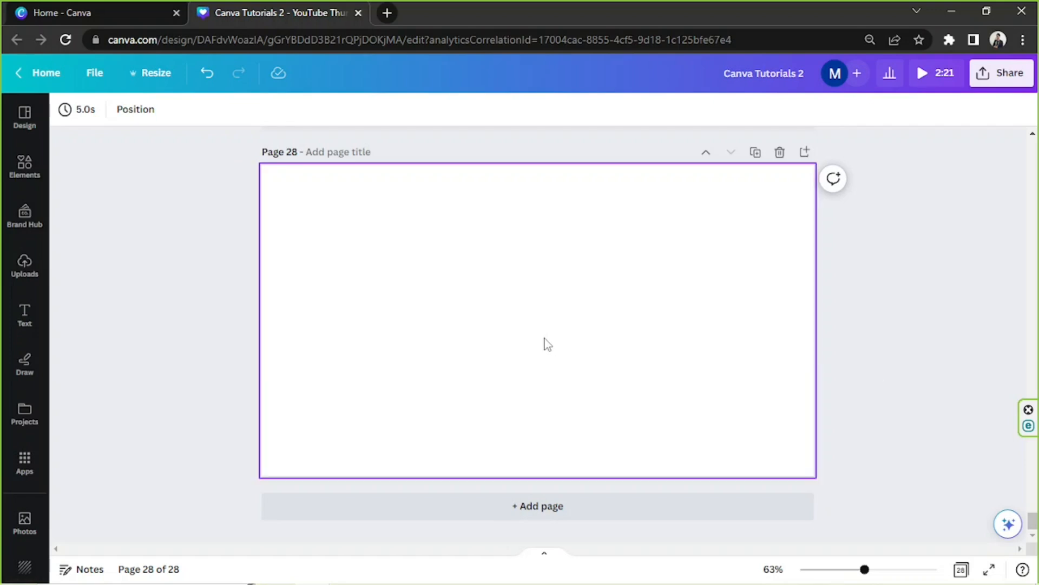
{"action": "mouse_move", "coordinate": [546, 337]}
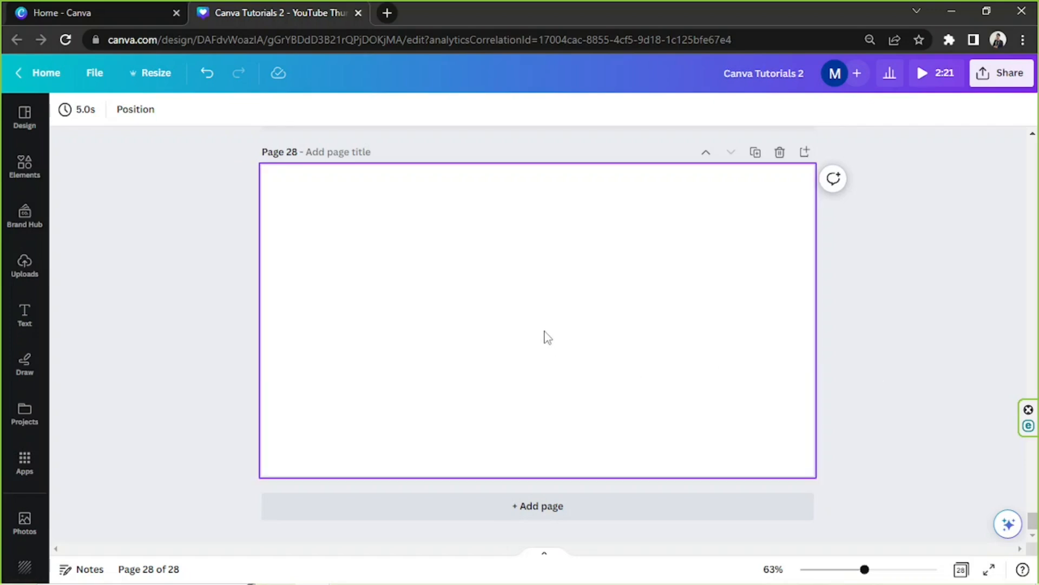
{"action": "mouse_move", "coordinate": [352, 286]}
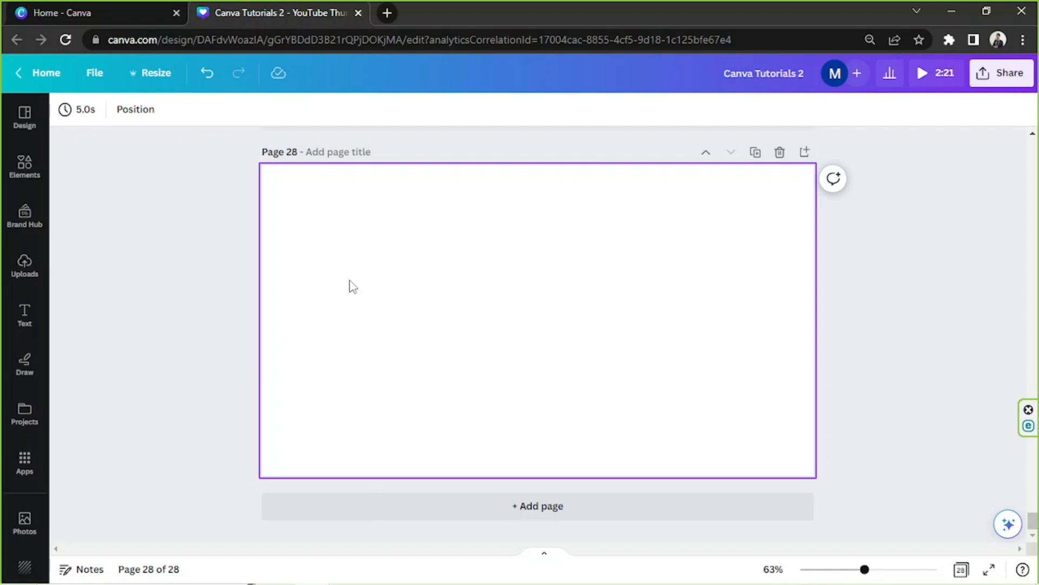
{"action": "mouse_move", "coordinate": [24, 165]}
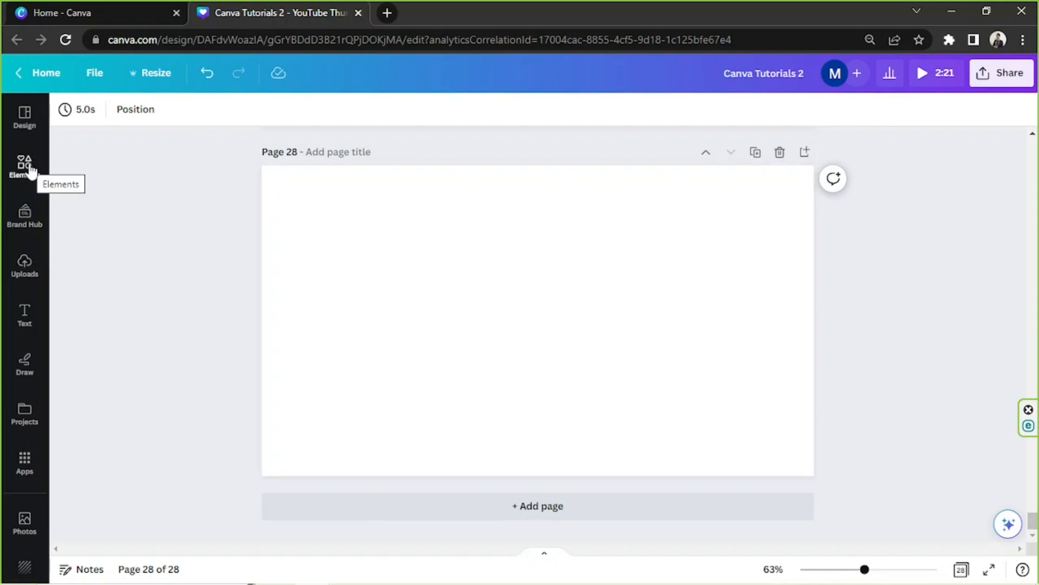
{"action": "left_click", "coordinate": [24, 165]}
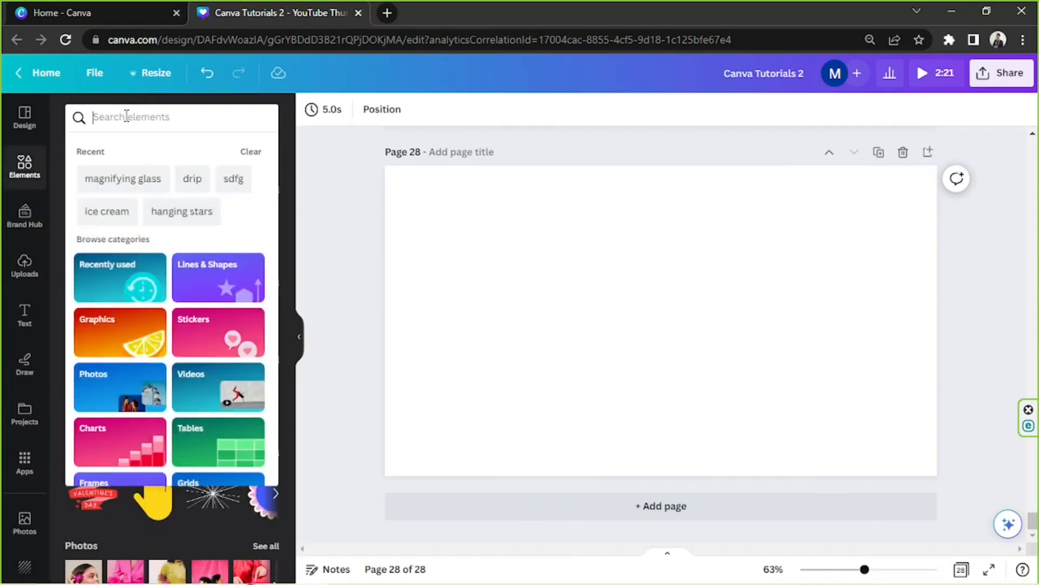
{"action": "type", "text": "cute"}
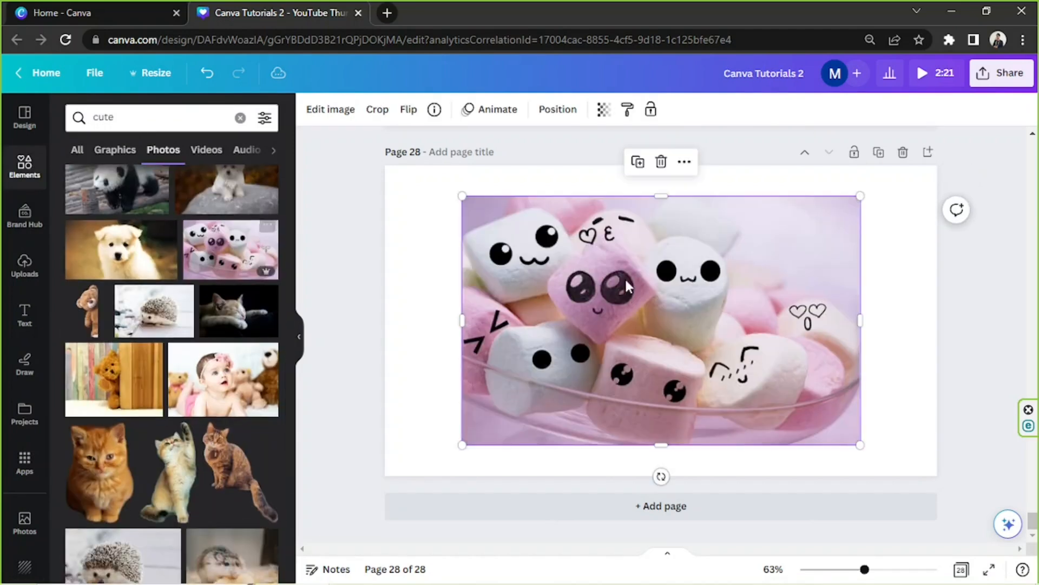
{"action": "right_click", "coordinate": [626, 285]}
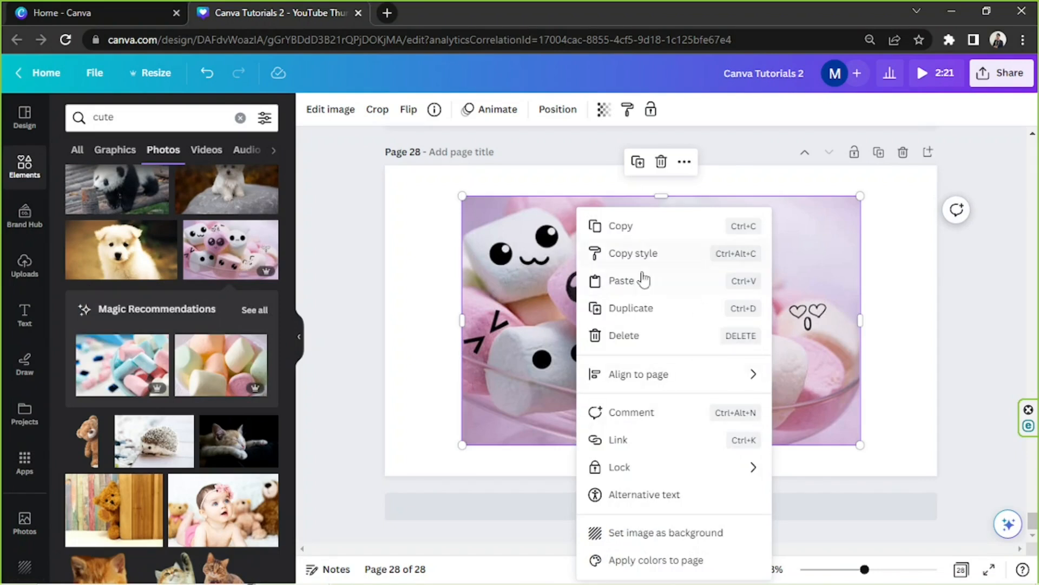
{"action": "mouse_move", "coordinate": [647, 541]}
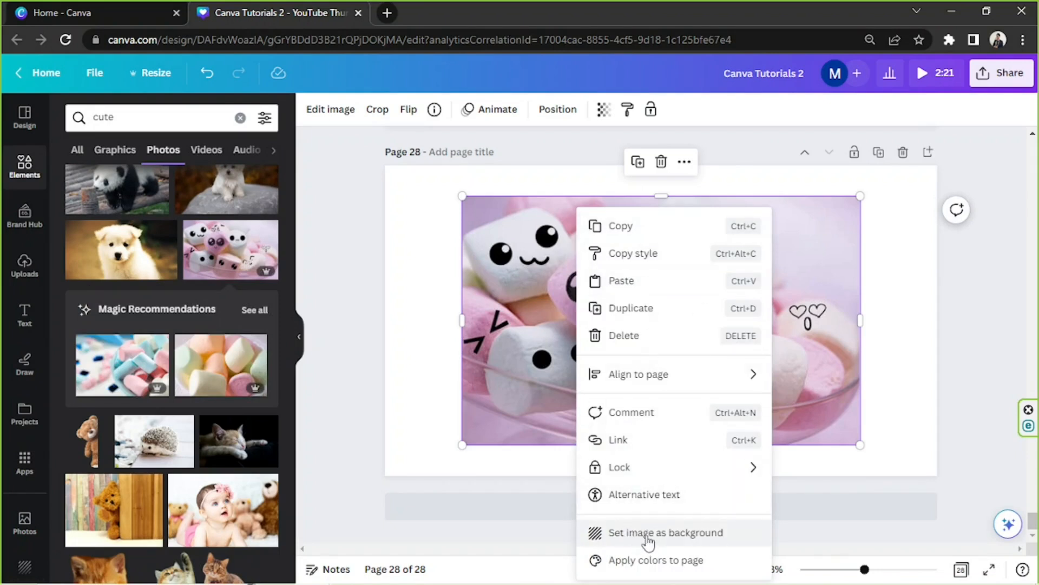
{"action": "left_click", "coordinate": [664, 532]}
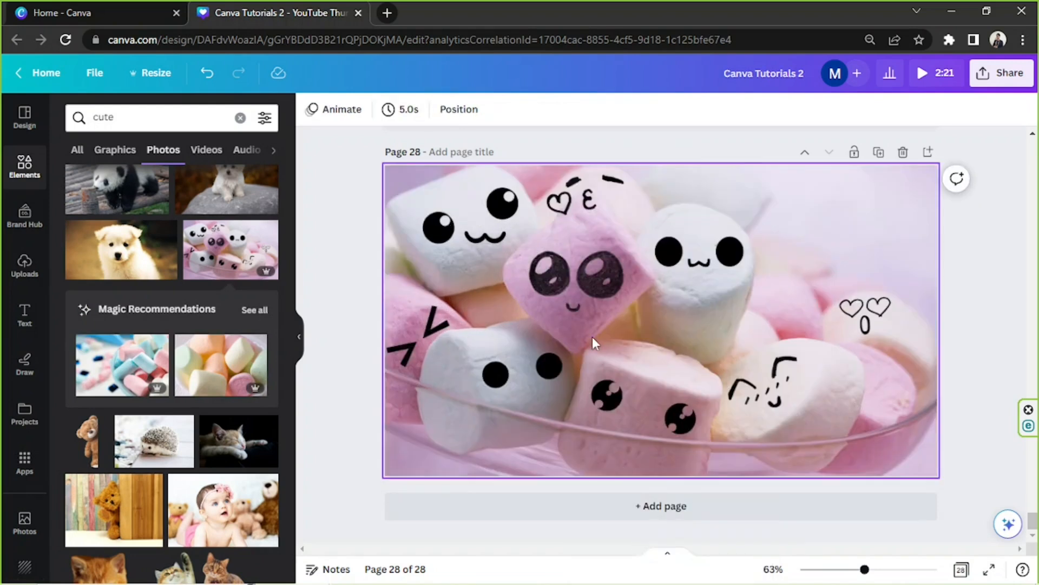
{"action": "left_click", "coordinate": [593, 343]}
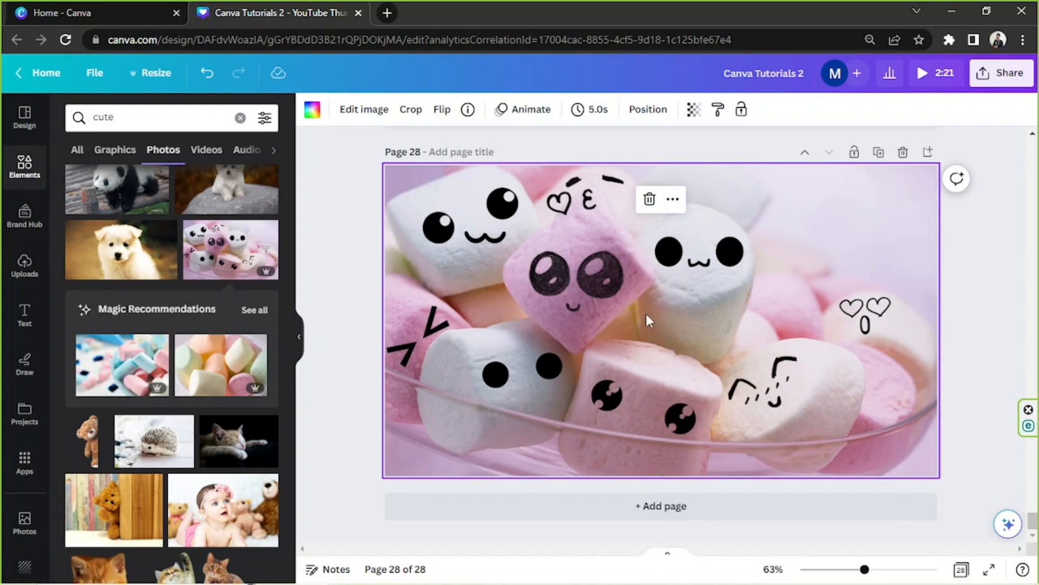
{"action": "mouse_move", "coordinate": [603, 345]}
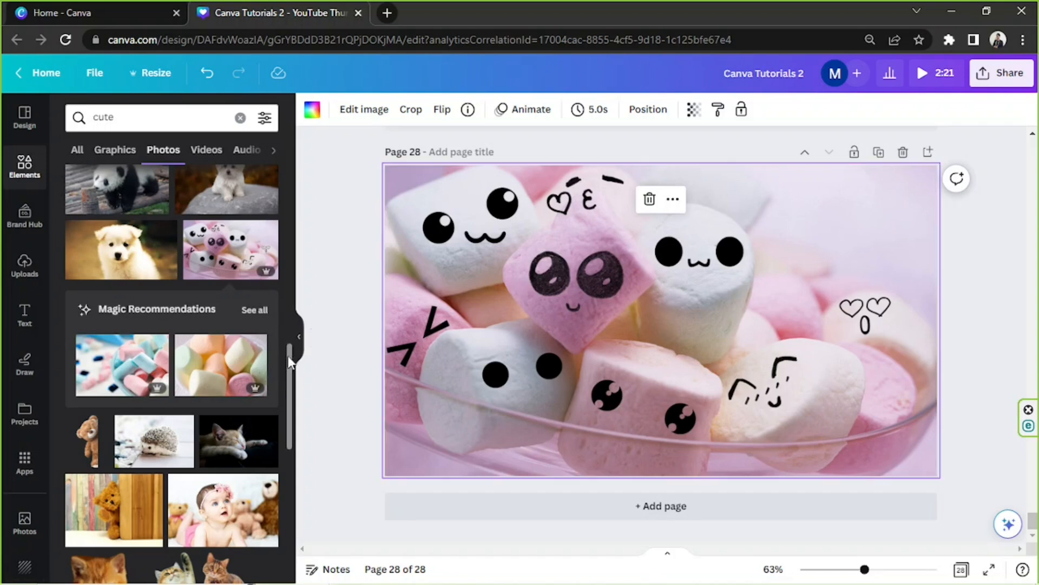
Search Elements for 'magnif' and browse the results
{"action": "left_click", "coordinate": [300, 337]}
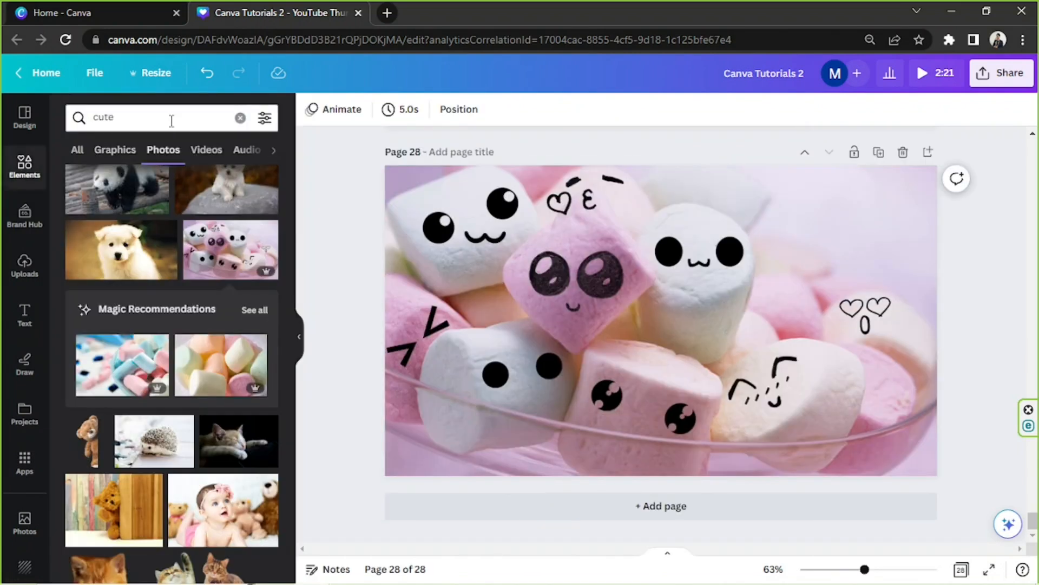
{"action": "type", "text": "magnifying glass"}
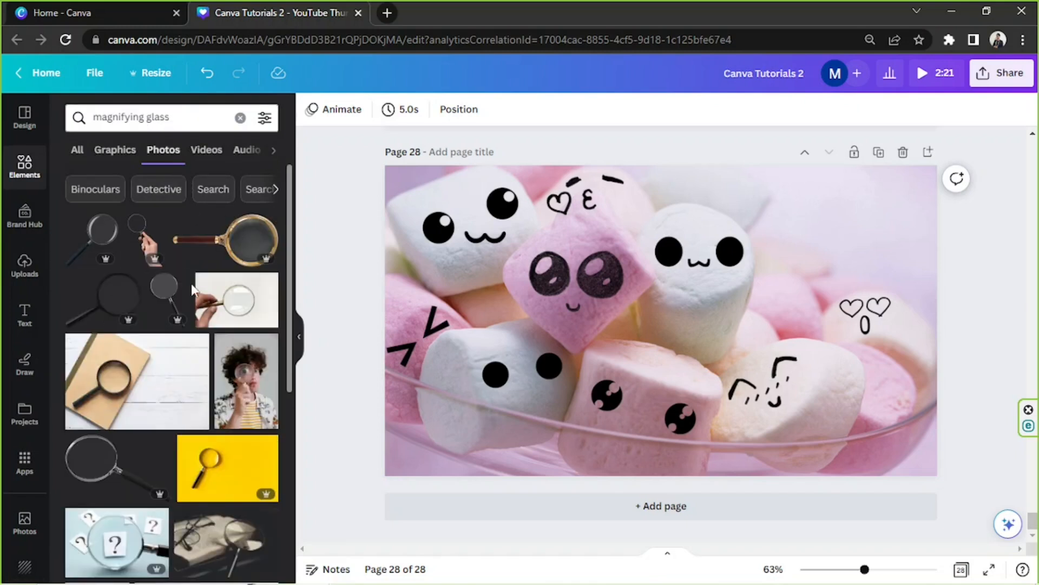
{"action": "scroll", "scroll_direction": "down", "scroll_amount": 3}
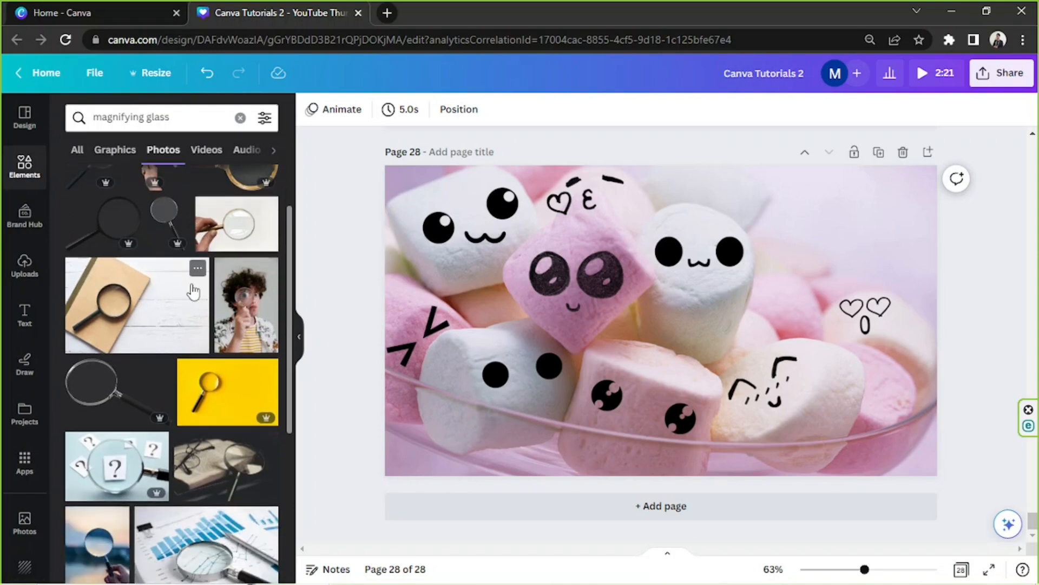
{"action": "scroll", "scroll_direction": "down", "scroll_amount": 3}
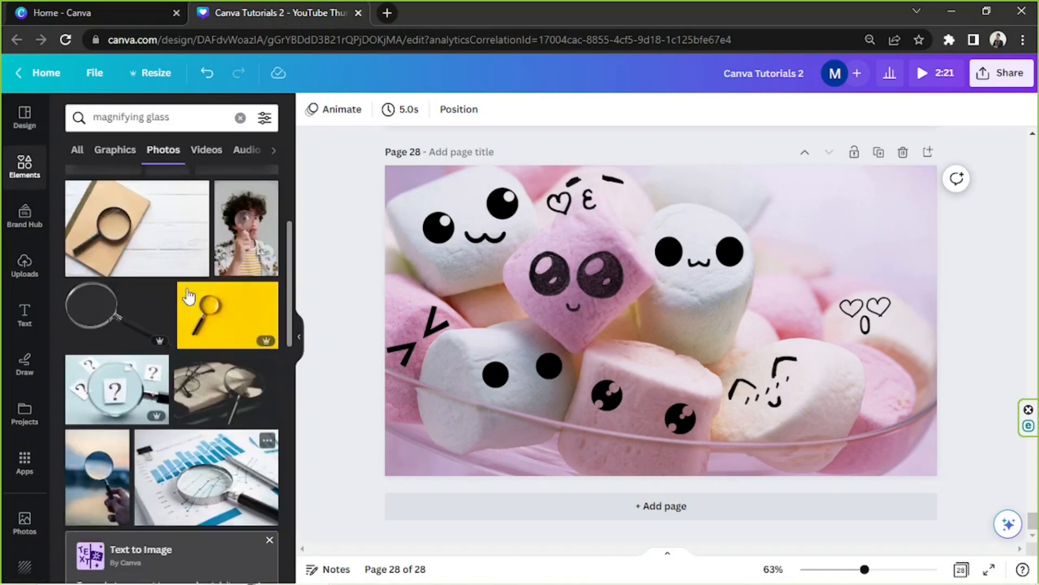
Add the golden magnifying glass graphic and resize it over the marshmallows
{"action": "left_click", "coordinate": [114, 150]}
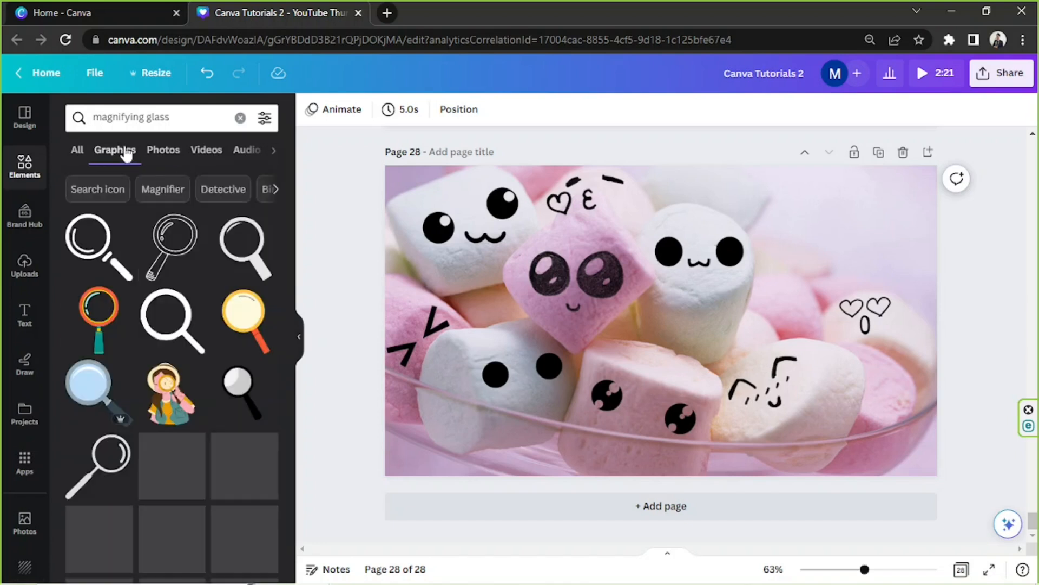
{"action": "scroll", "scroll_direction": "down", "scroll_amount": 3}
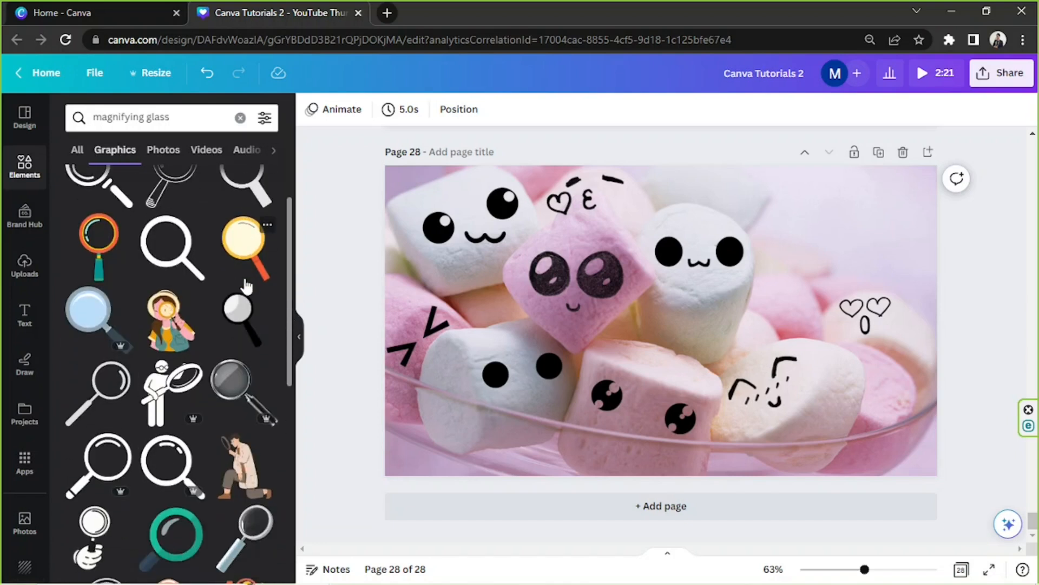
{"action": "scroll", "scroll_direction": "down", "scroll_amount": 3}
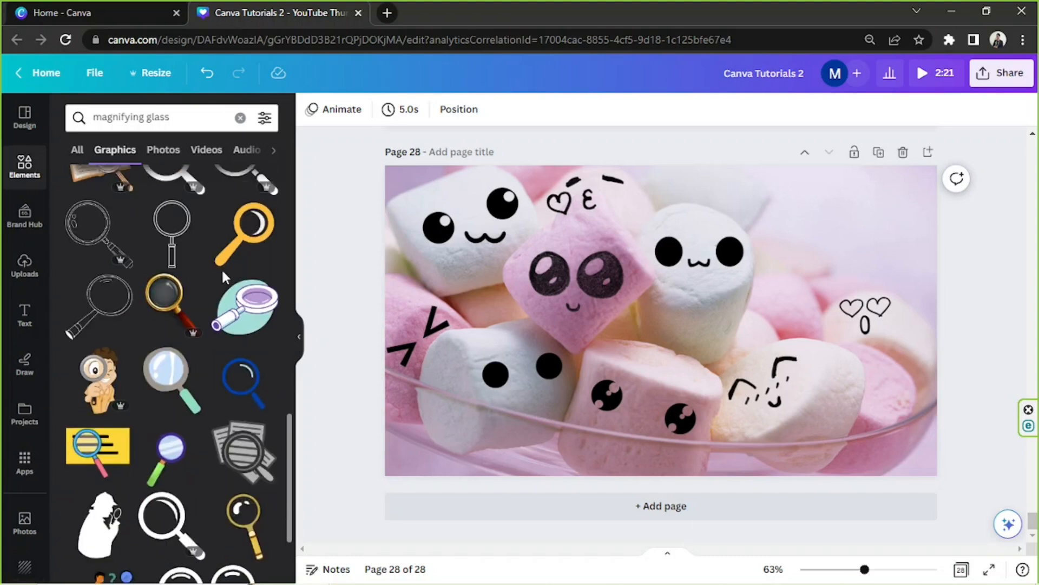
{"action": "scroll", "scroll_direction": "down", "scroll_amount": 3}
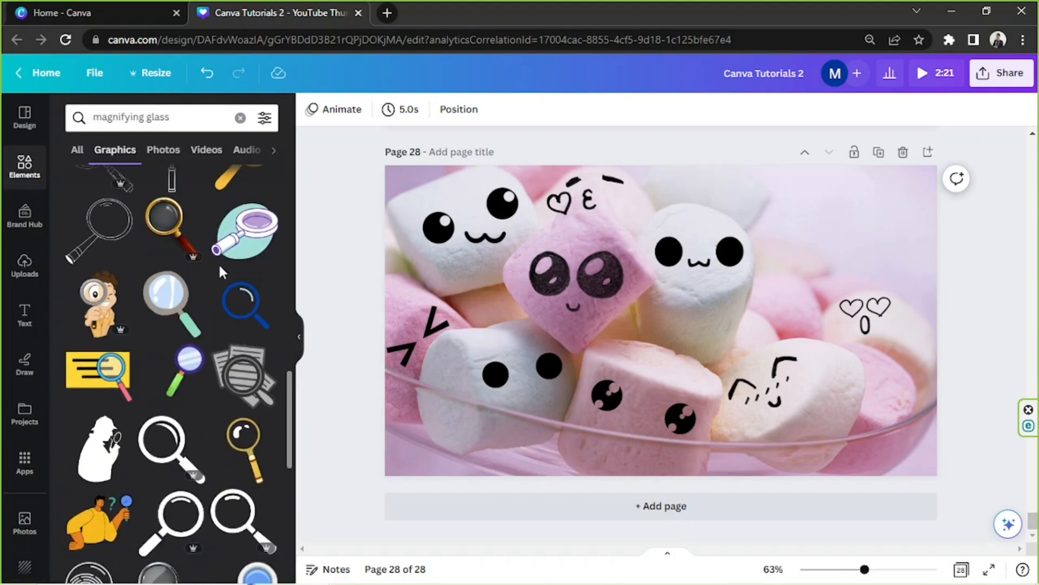
{"action": "scroll", "scroll_direction": "down", "scroll_amount": 3}
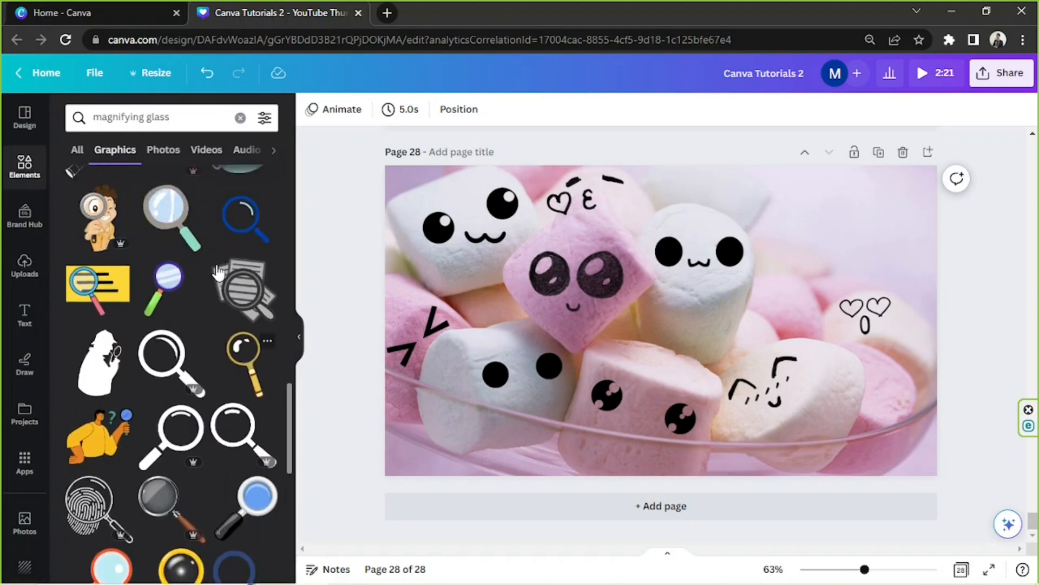
{"action": "scroll", "scroll_direction": "down", "scroll_amount": 3}
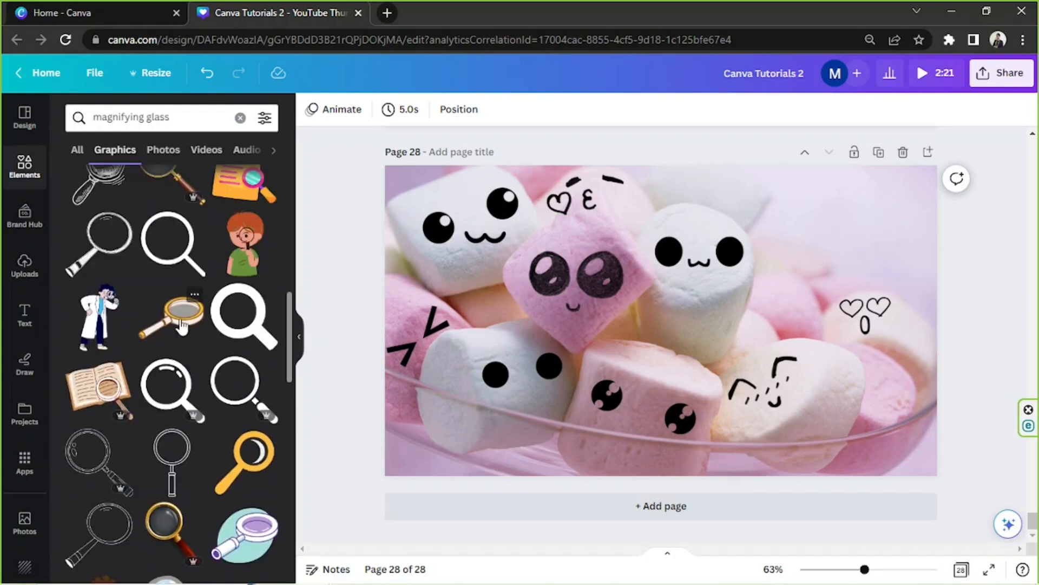
{"action": "left_click", "coordinate": [175, 316]}
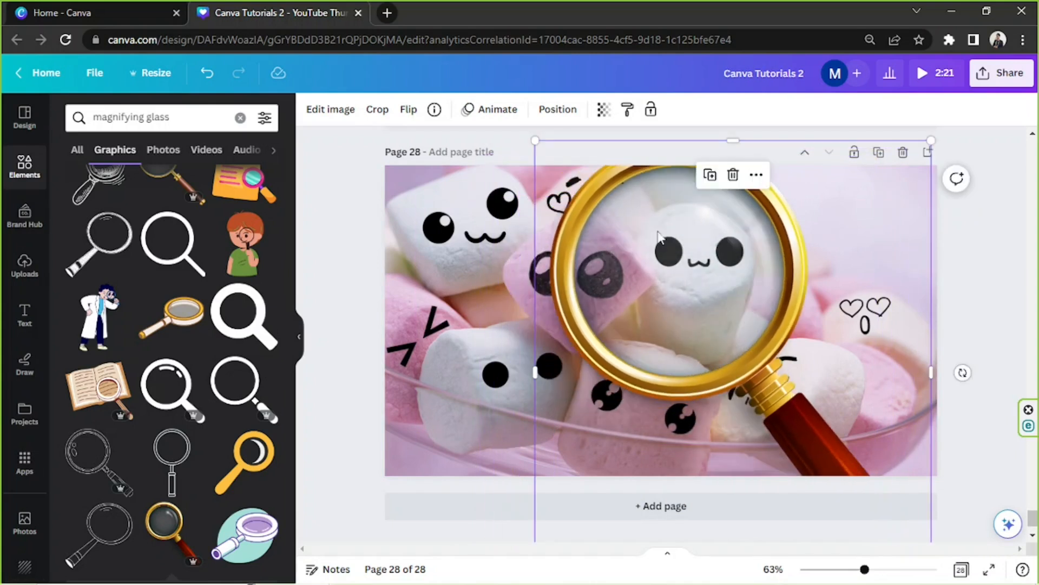
{"action": "left_click_drag", "start_coordinate": [865, 569], "coordinate": [845, 569]}
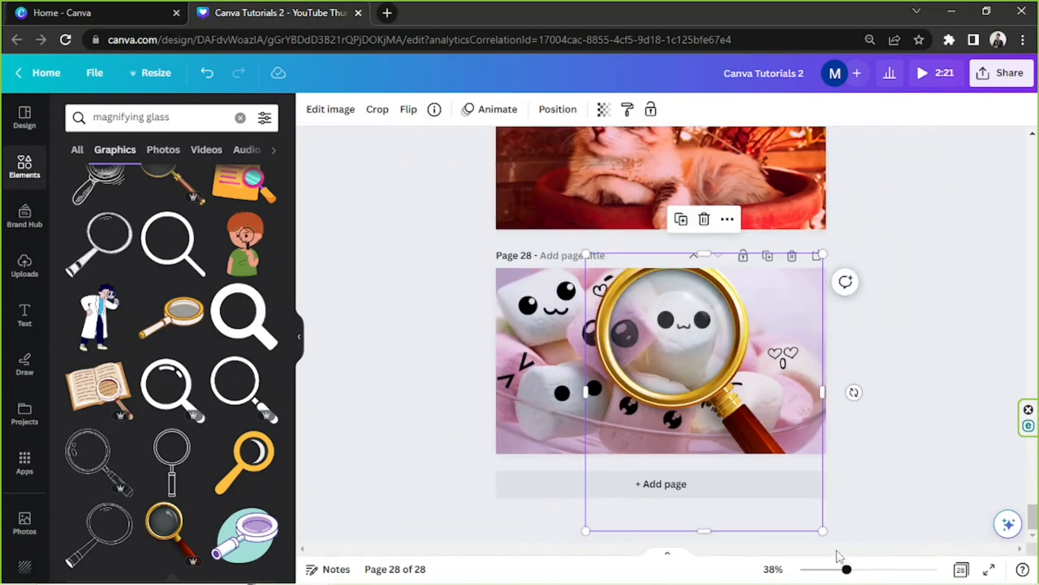
{"action": "left_click_drag", "start_coordinate": [824, 531], "coordinate": [778, 501]}
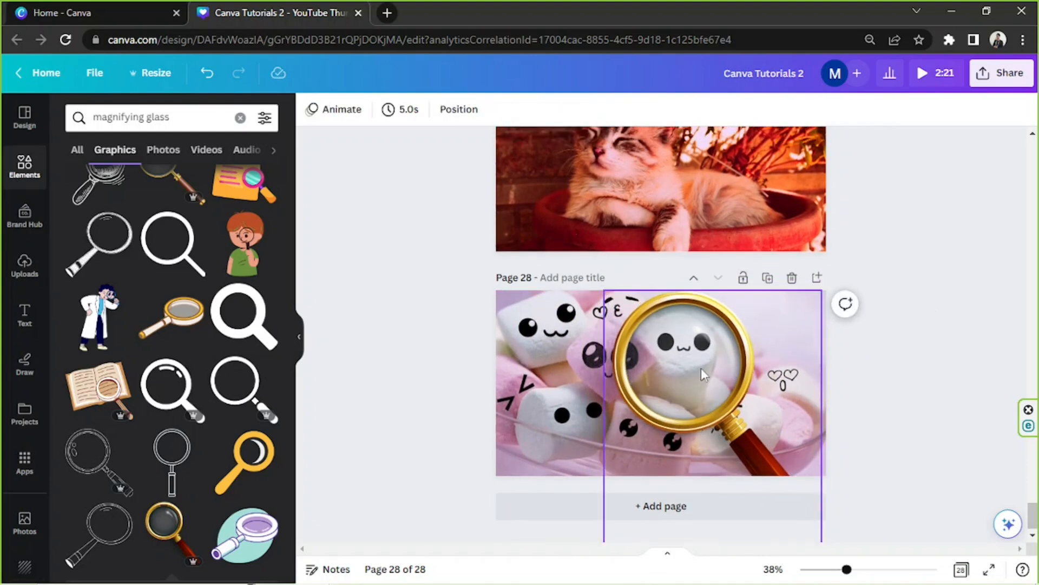
Add a circle frame from a 'fram' search and centre it over the magnifying glass lens
{"action": "left_click", "coordinate": [838, 533]}
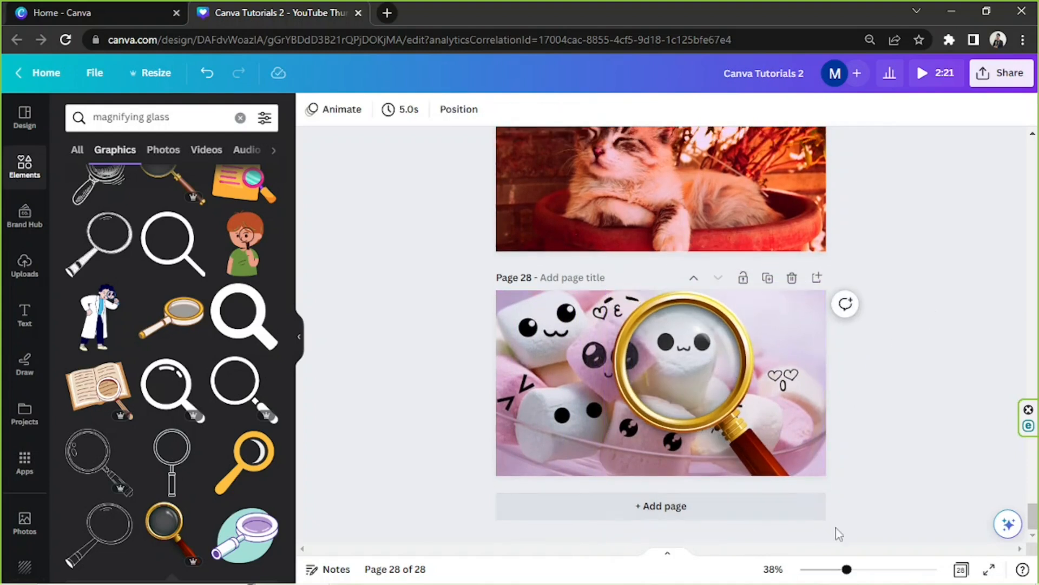
{"action": "left_click", "coordinate": [549, 381]}
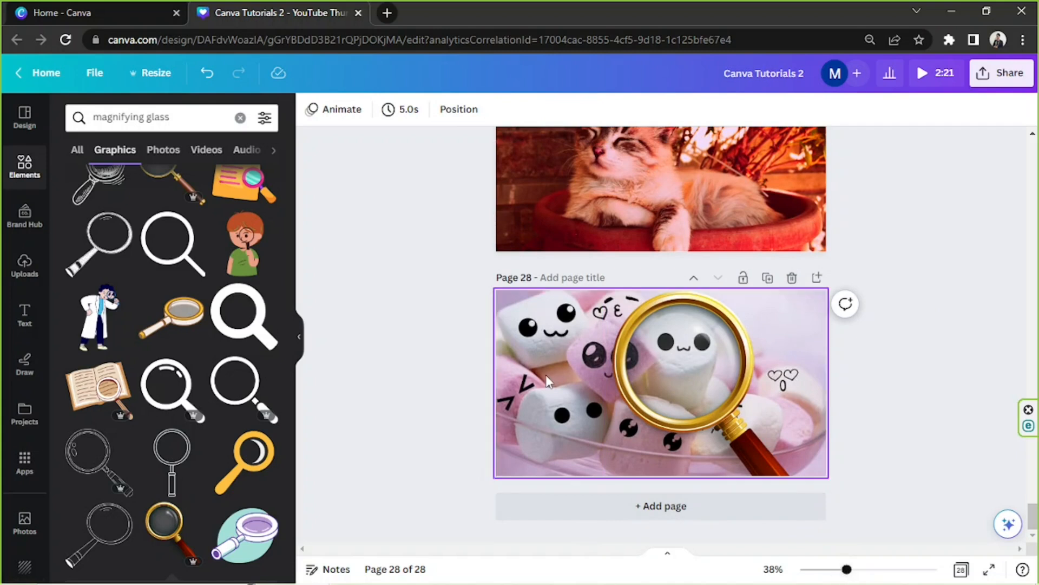
{"action": "left_click", "coordinate": [171, 117]}
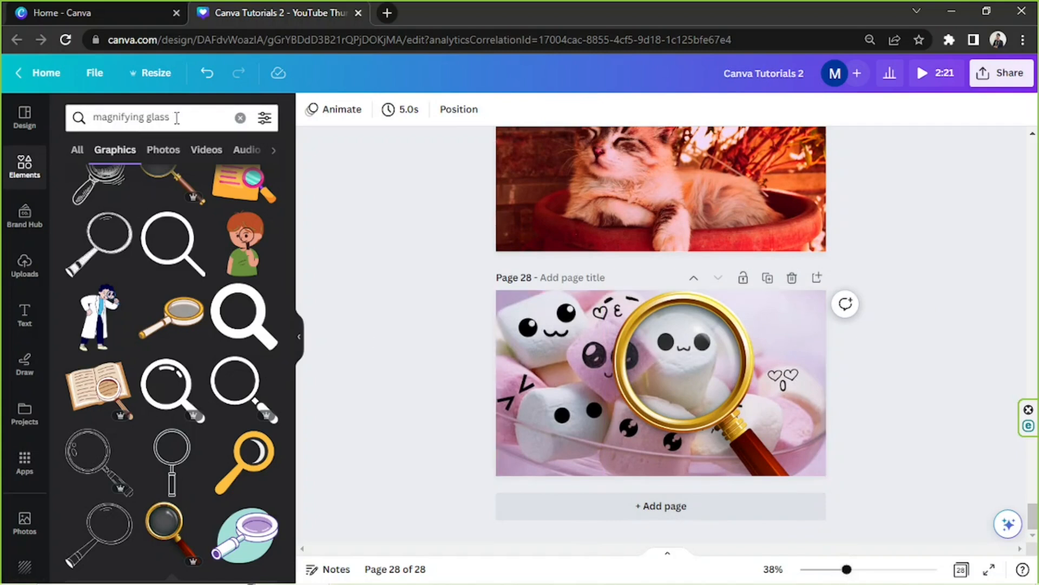
{"action": "type", "text": "fram"}
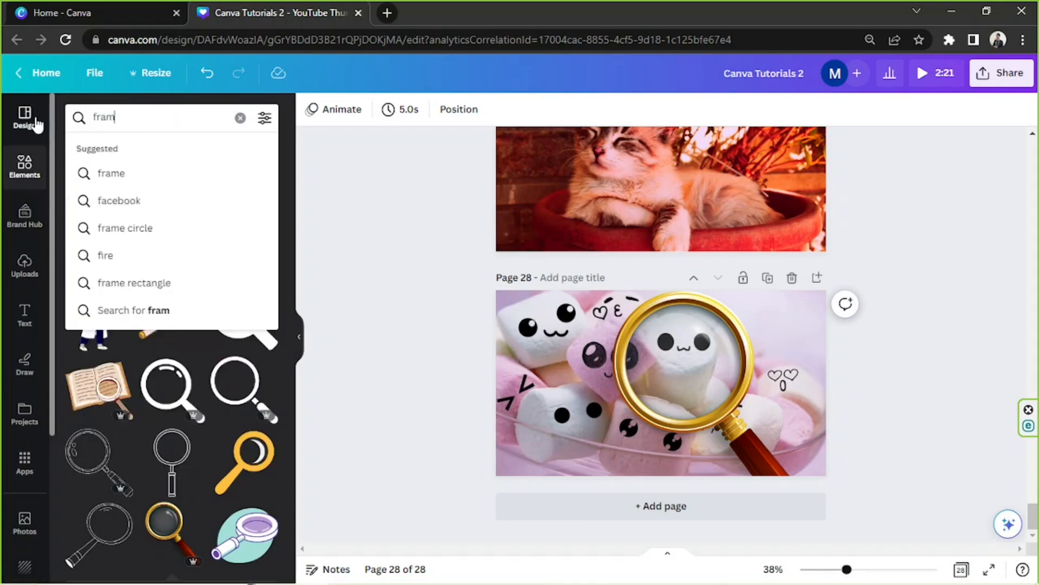
{"action": "left_click", "coordinate": [110, 174]}
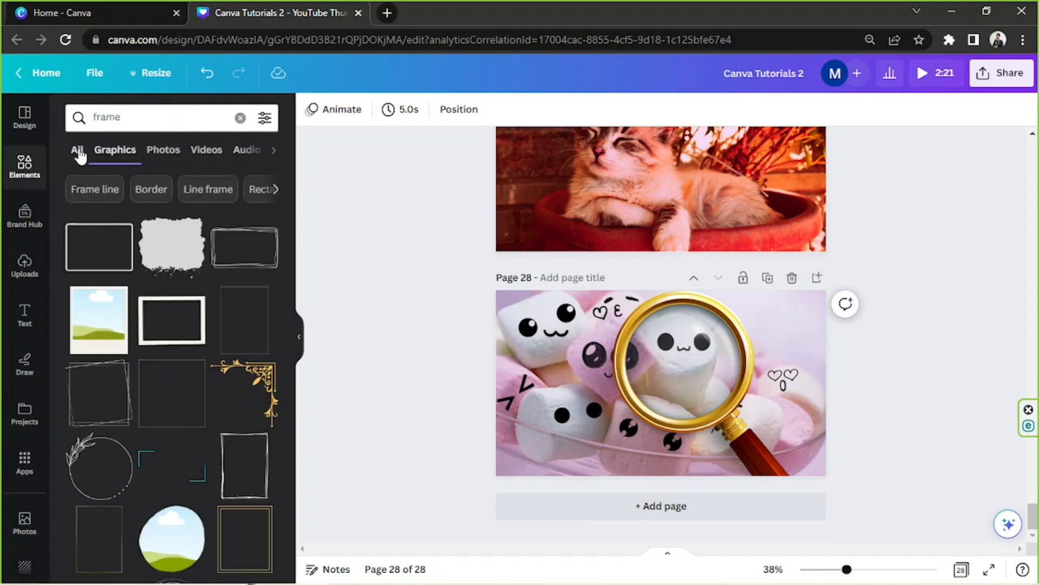
{"action": "left_click", "coordinate": [76, 150]}
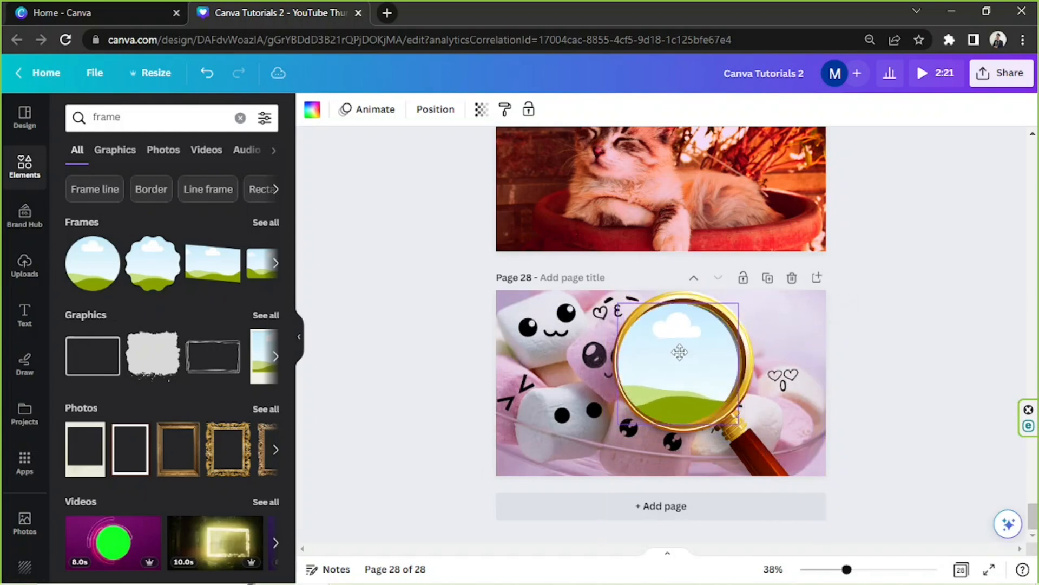
{"action": "left_click_drag", "start_coordinate": [679, 351], "coordinate": [686, 345]}
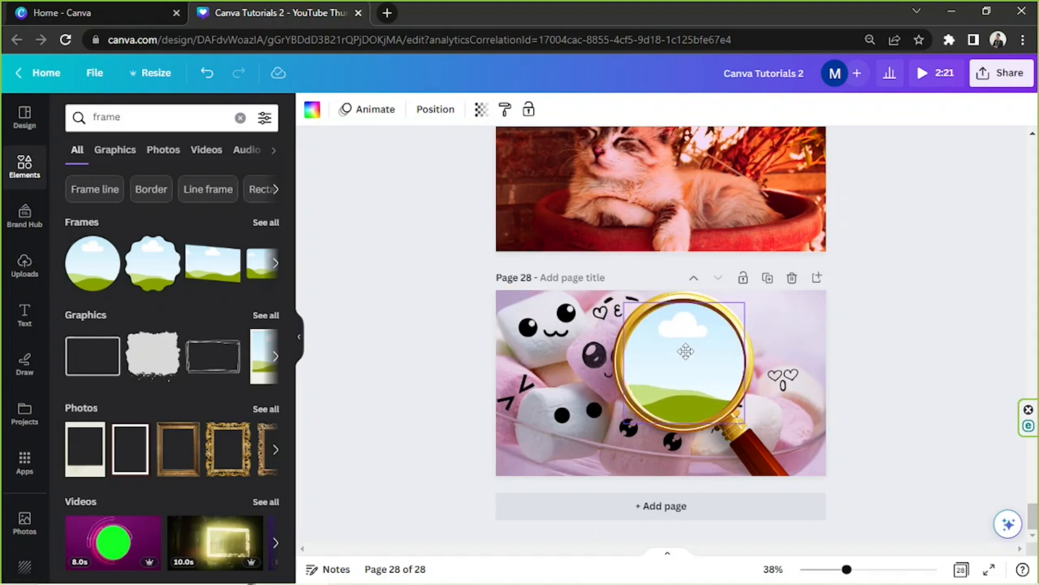
{"action": "left_click", "coordinate": [683, 351]}
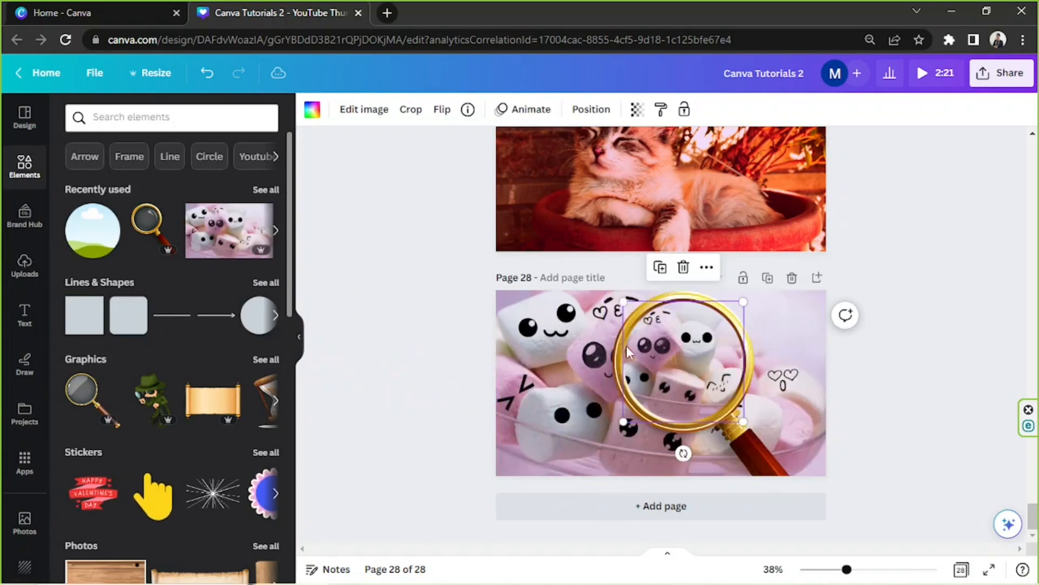
{"action": "mouse_move", "coordinate": [679, 351]}
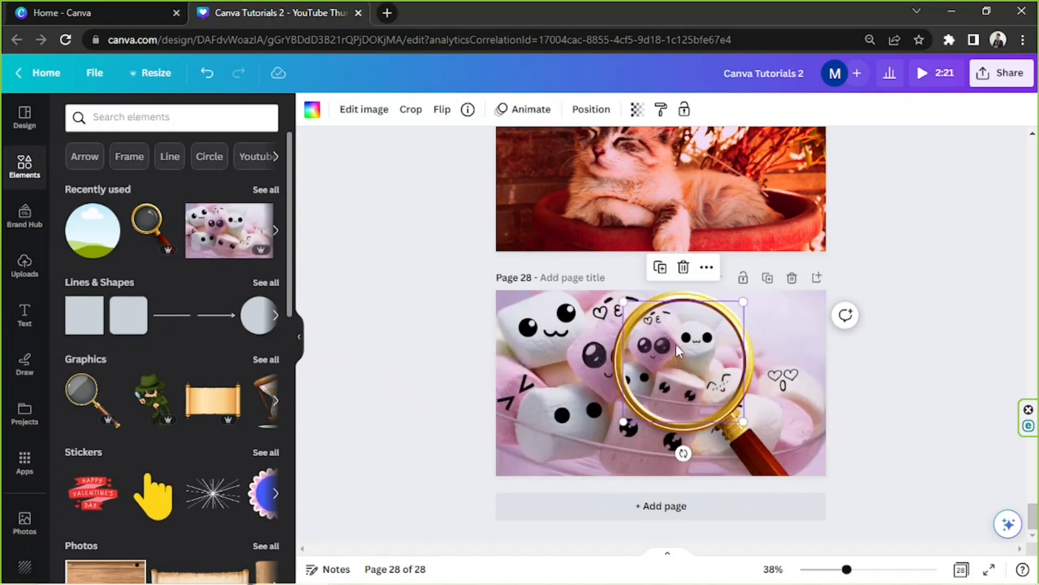
{"action": "mouse_move", "coordinate": [893, 331]}
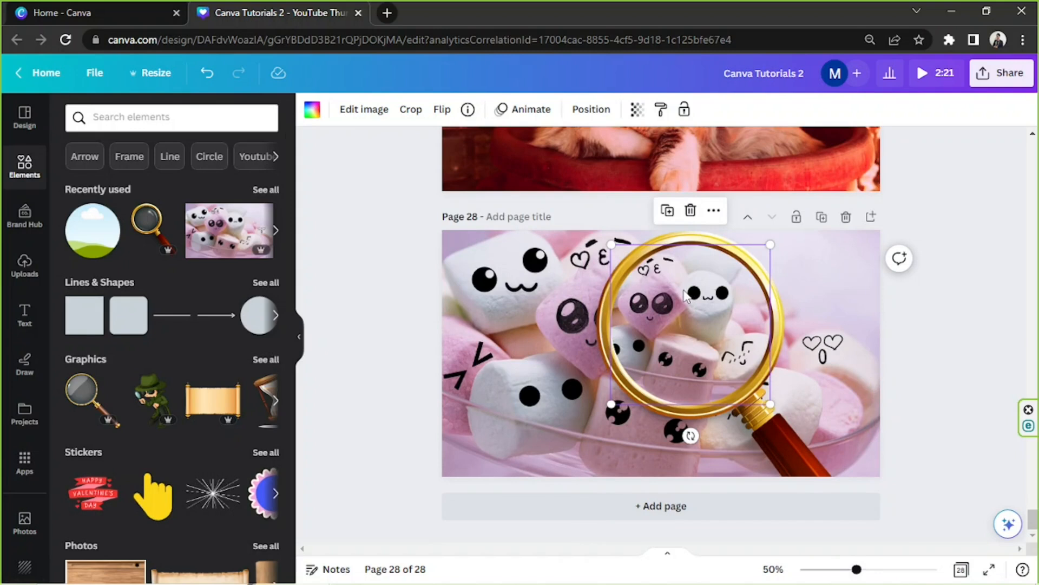
Crop-enlarge the framed marshmallow photo so one smiling face fills the lens
{"action": "left_click", "coordinate": [411, 108]}
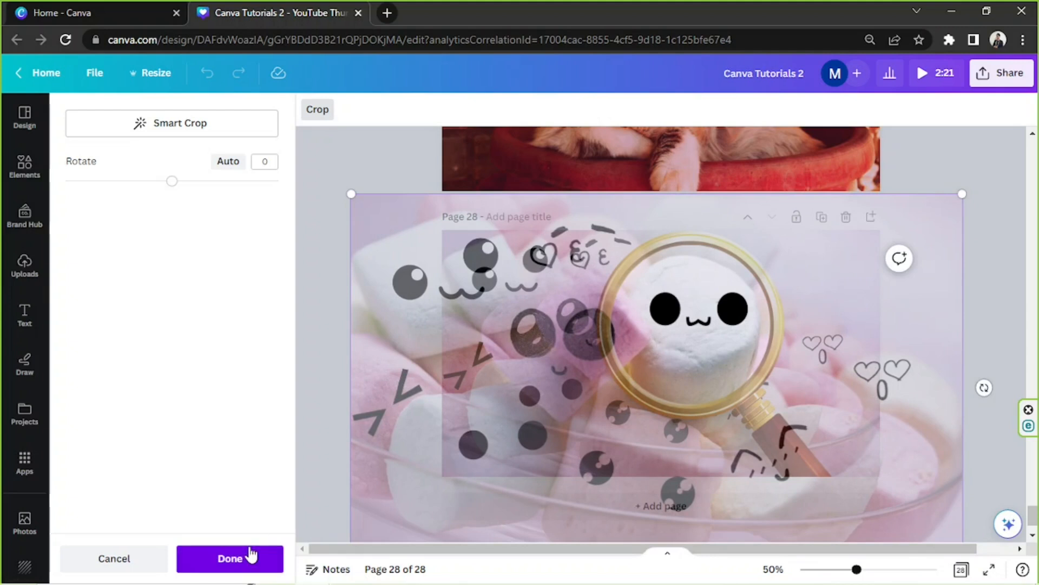
{"action": "left_click", "coordinate": [230, 558]}
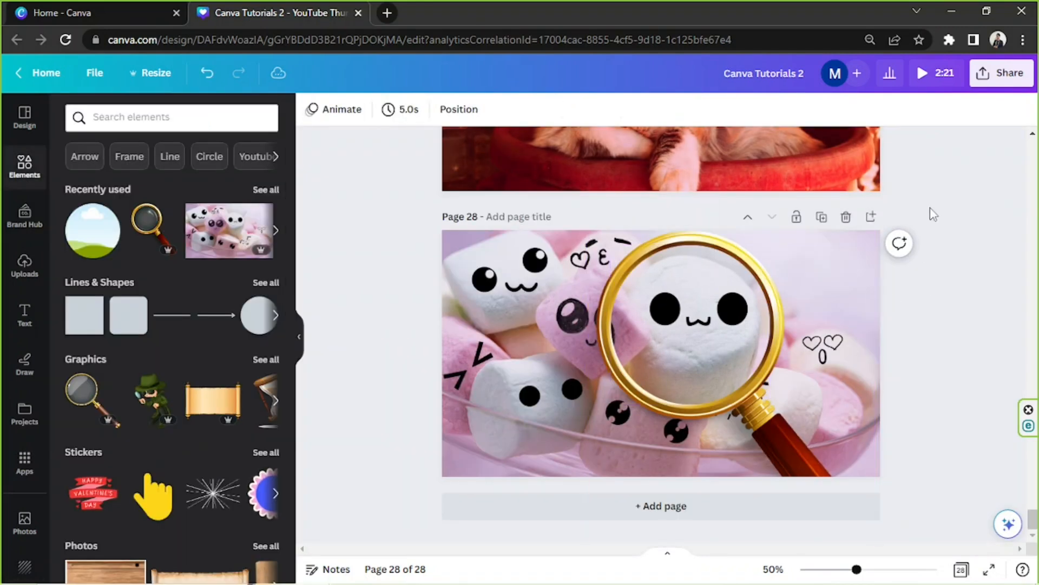
{"action": "left_click", "coordinate": [513, 283]}
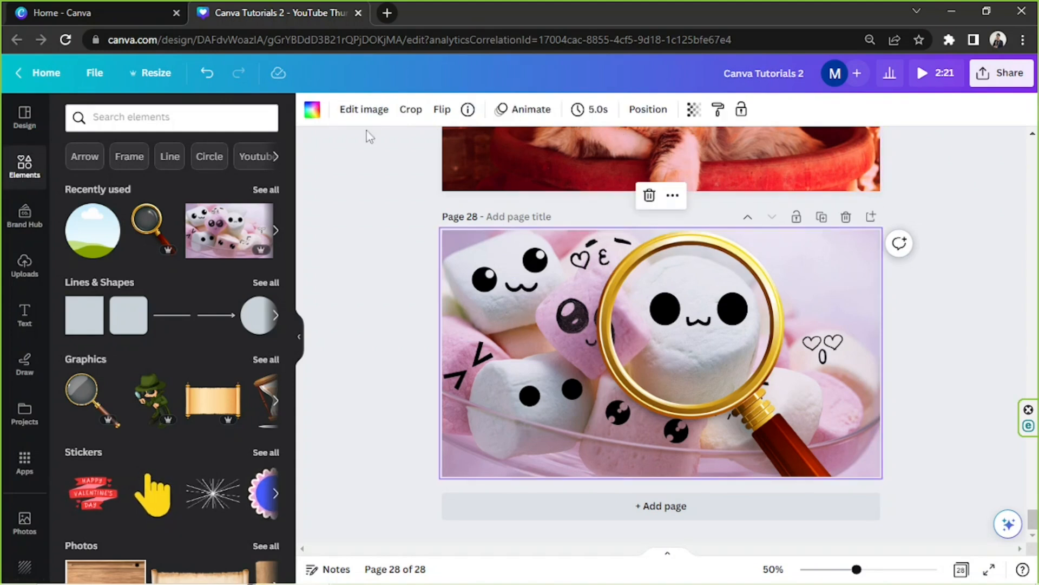
{"action": "mouse_move", "coordinate": [312, 109]}
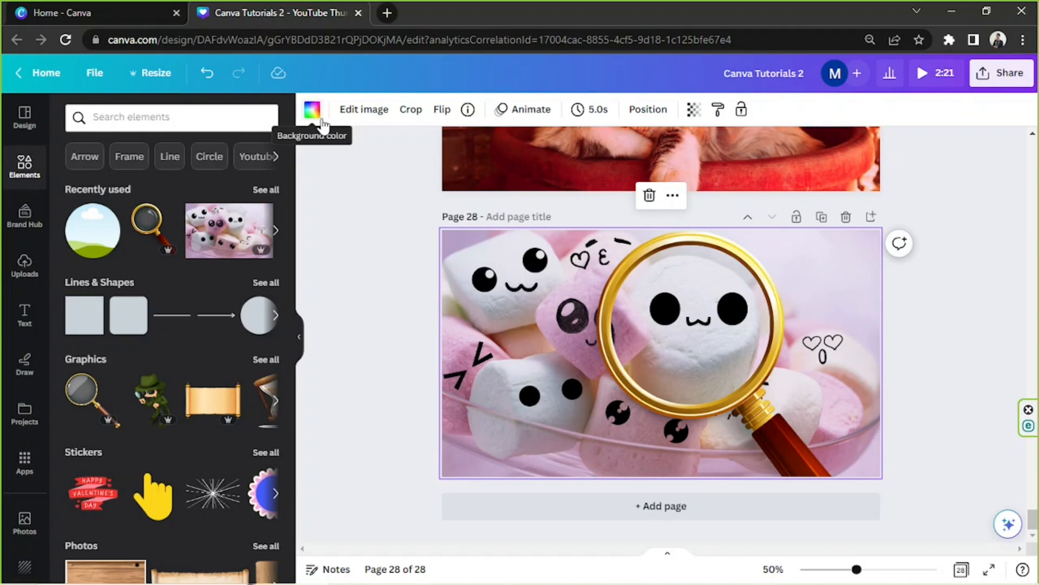
{"action": "mouse_move", "coordinate": [373, 154]}
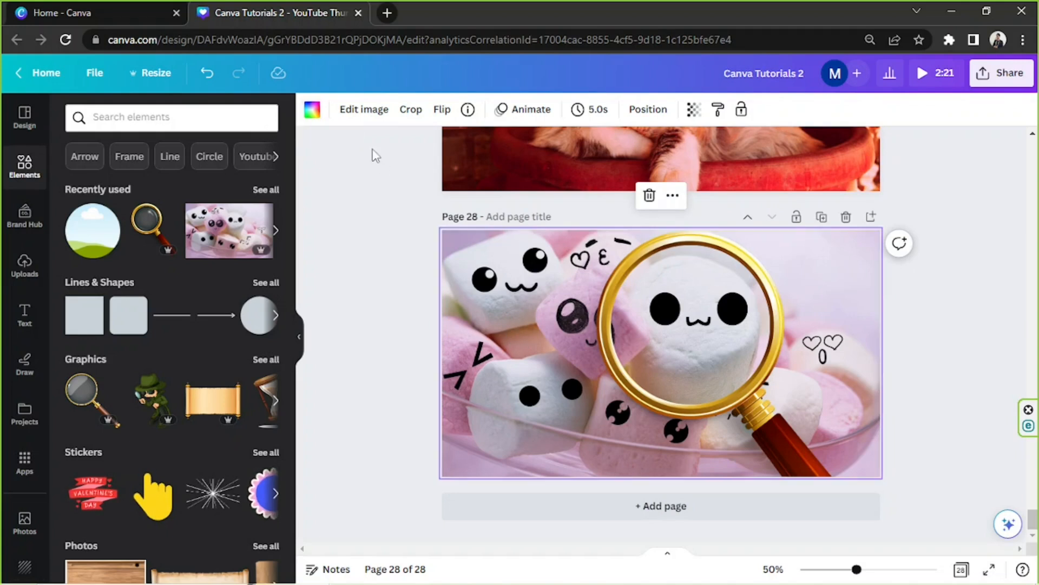
Add an Auto Blur effect to the background marshmallow photo via Edit image
{"action": "left_click", "coordinate": [363, 110]}
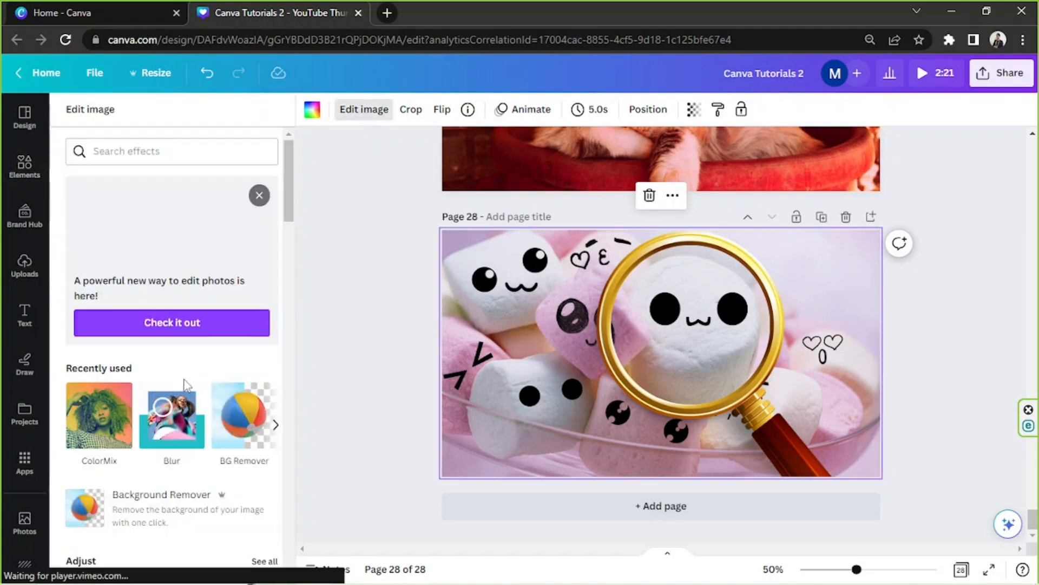
{"action": "scroll", "scroll_direction": "down", "scroll_amount": 3}
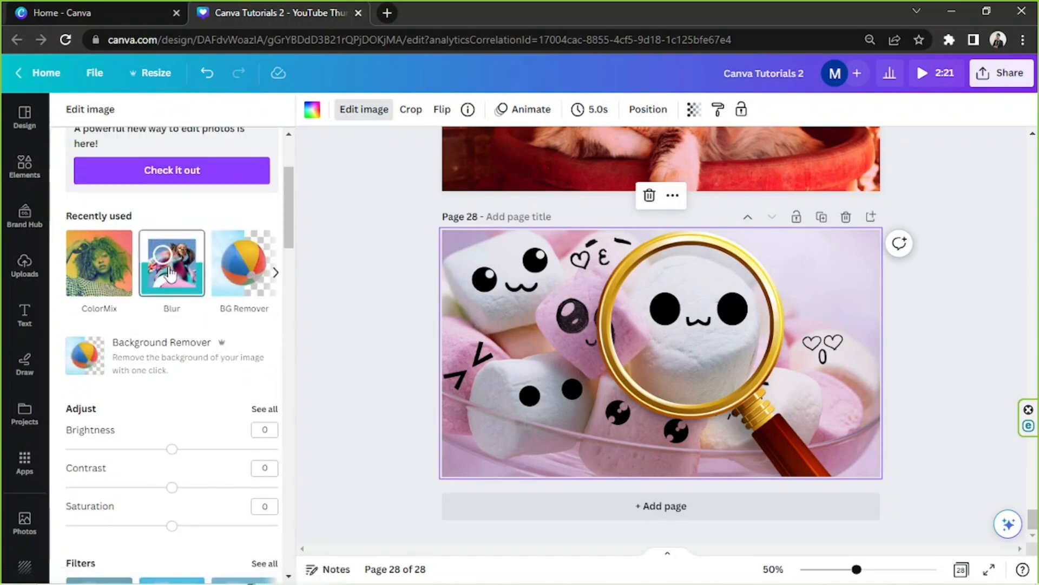
{"action": "left_click", "coordinate": [171, 263]}
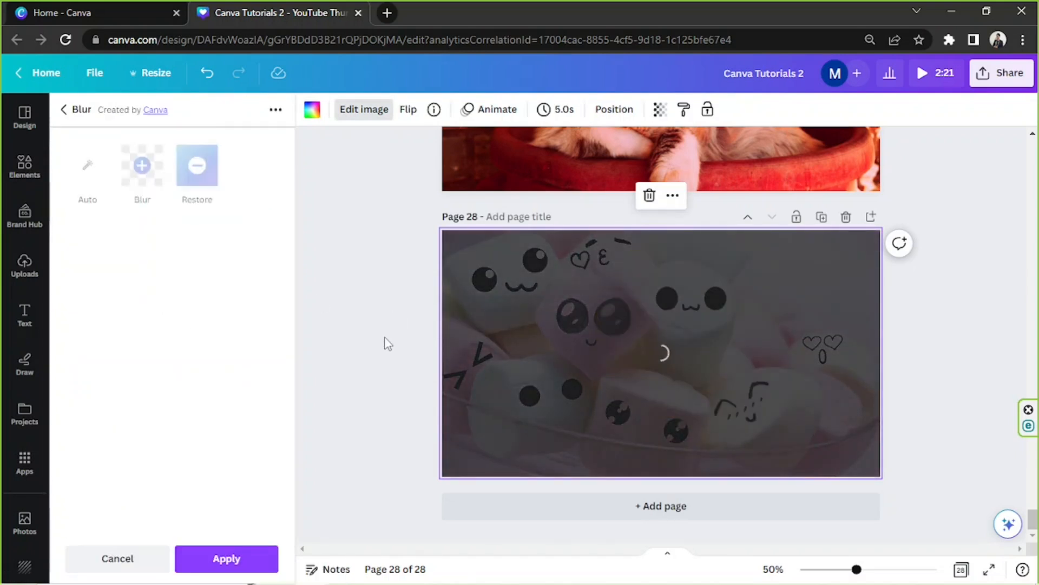
{"action": "left_click", "coordinate": [197, 166]}
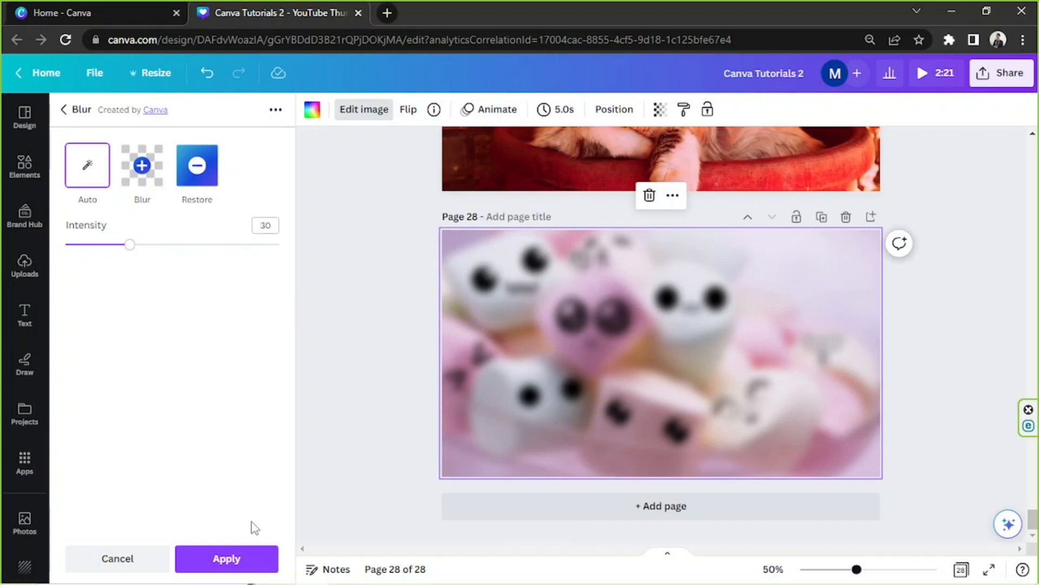
{"action": "mouse_move", "coordinate": [221, 461]}
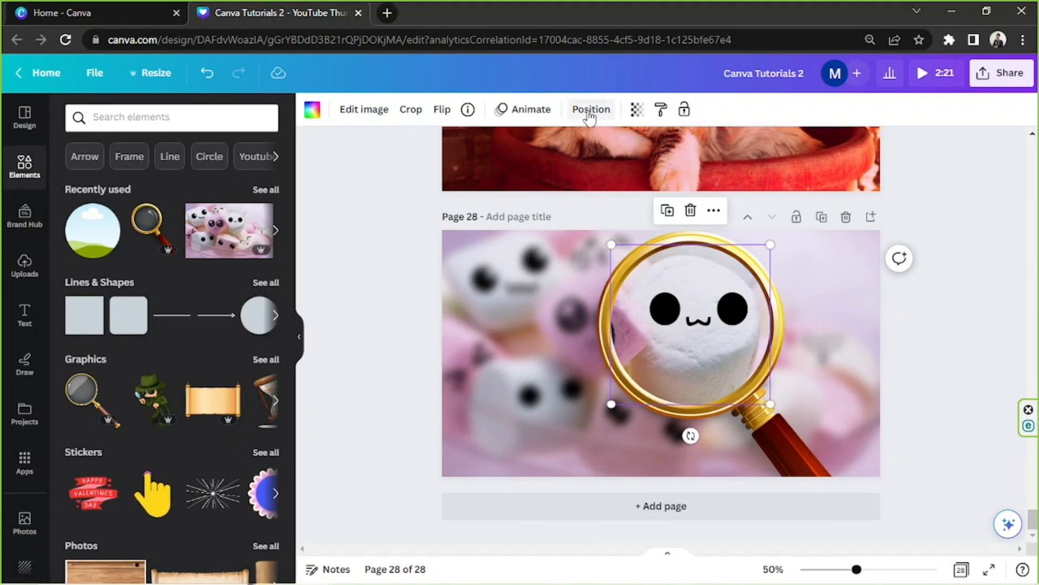
Move the lens photo backward one layer behind the golden rim
{"action": "left_click", "coordinate": [590, 110]}
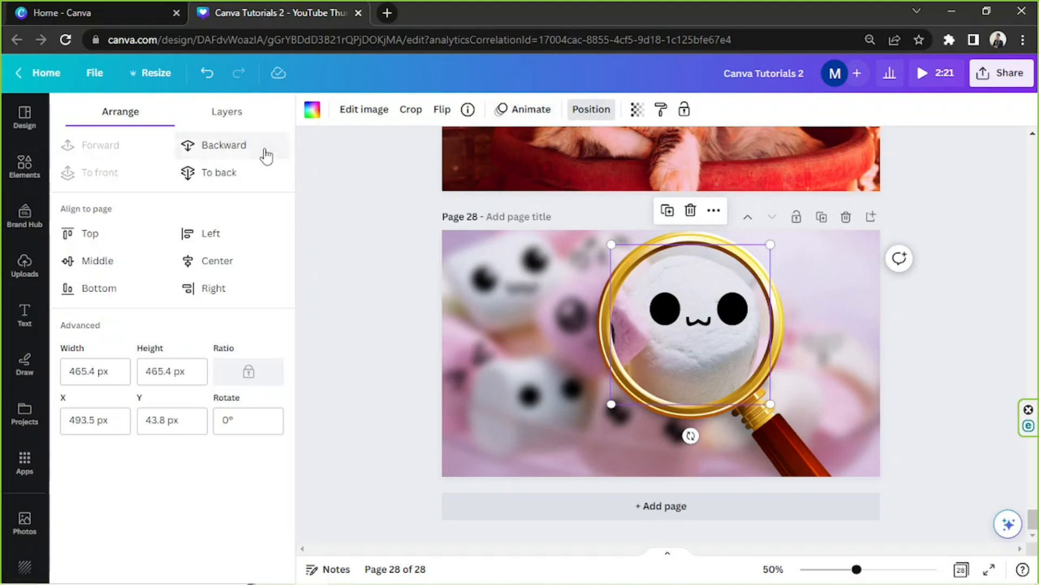
{"action": "left_click", "coordinate": [223, 144]}
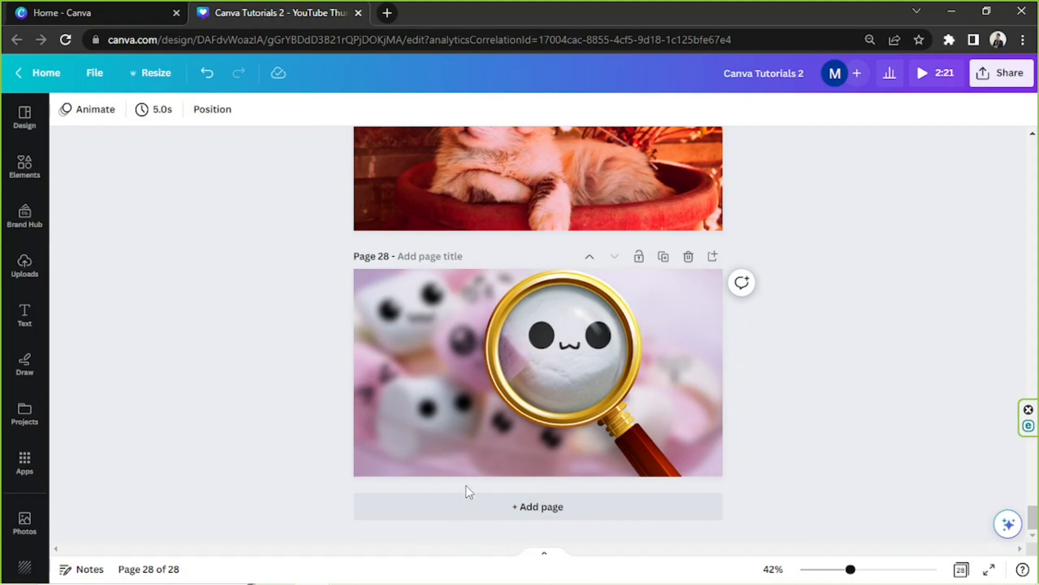
Add blank page 29 and launch the Pixabay app from the Apps panel
{"action": "left_click", "coordinate": [537, 506]}
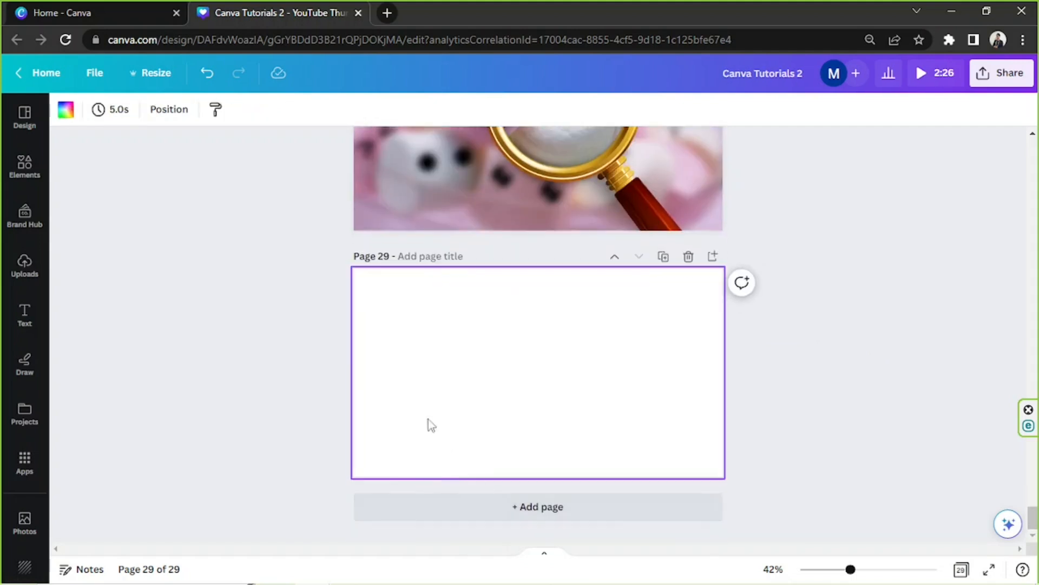
{"action": "scroll", "scroll_direction": "down", "scroll_amount": 3}
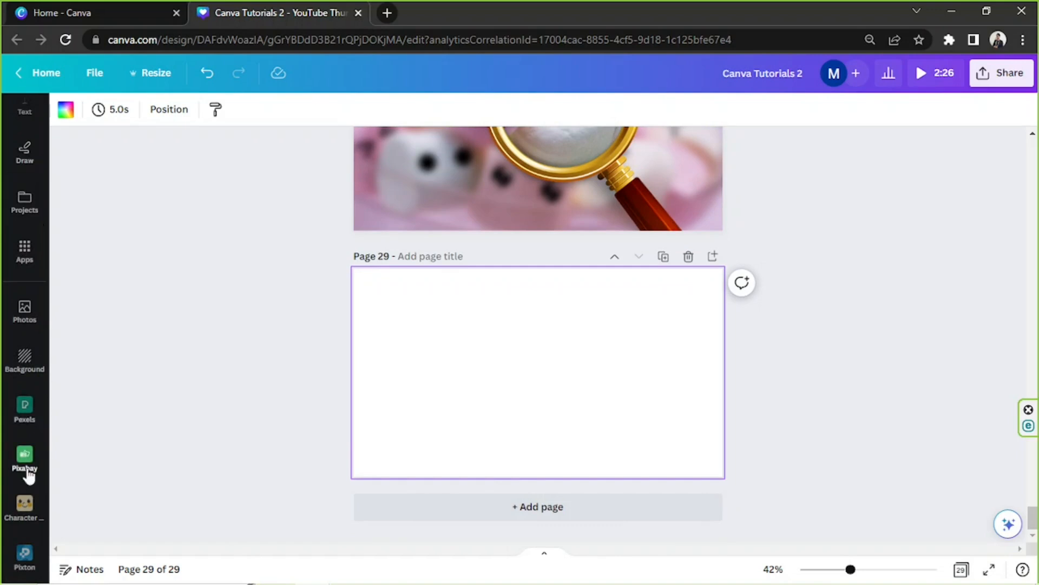
{"action": "mouse_move", "coordinate": [24, 411]}
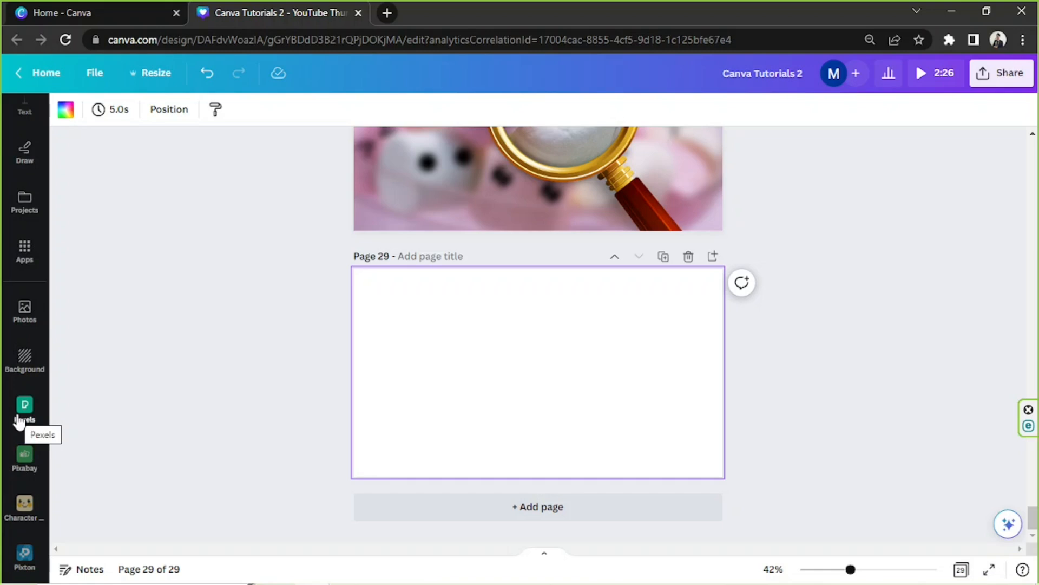
{"action": "mouse_move", "coordinate": [13, 497]}
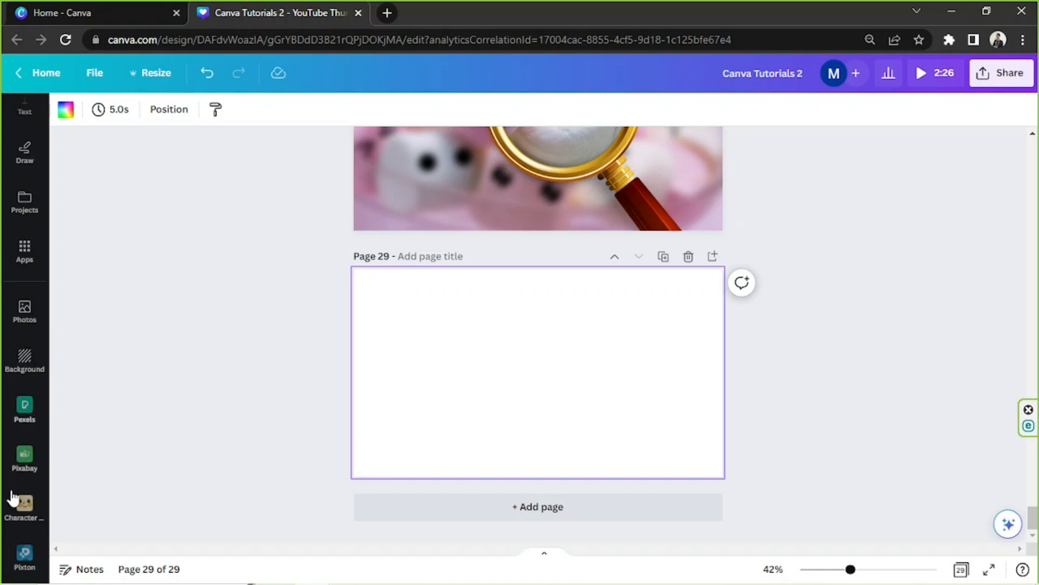
{"action": "mouse_move", "coordinate": [24, 457]}
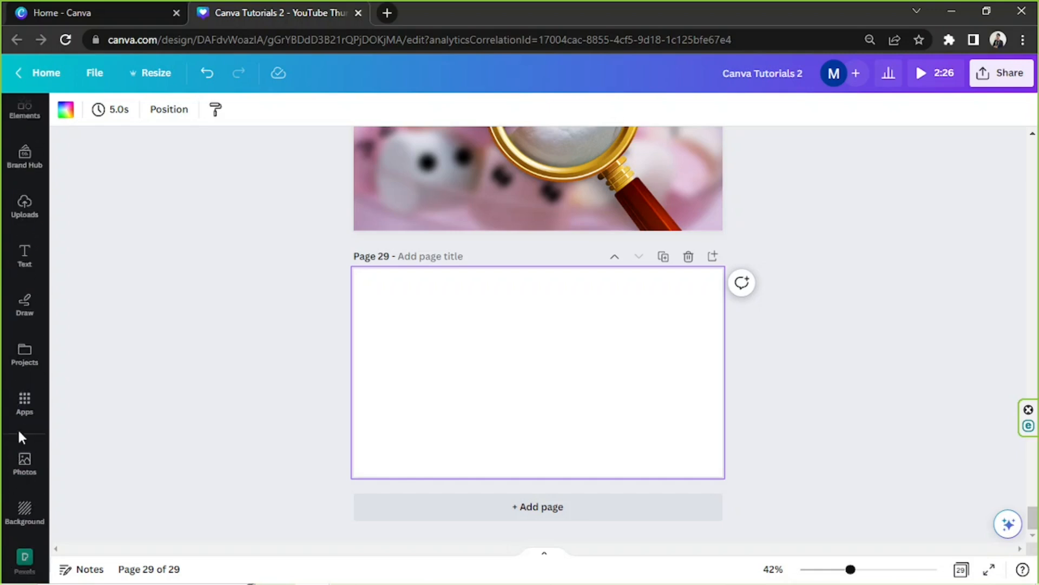
{"action": "mouse_move", "coordinate": [25, 404]}
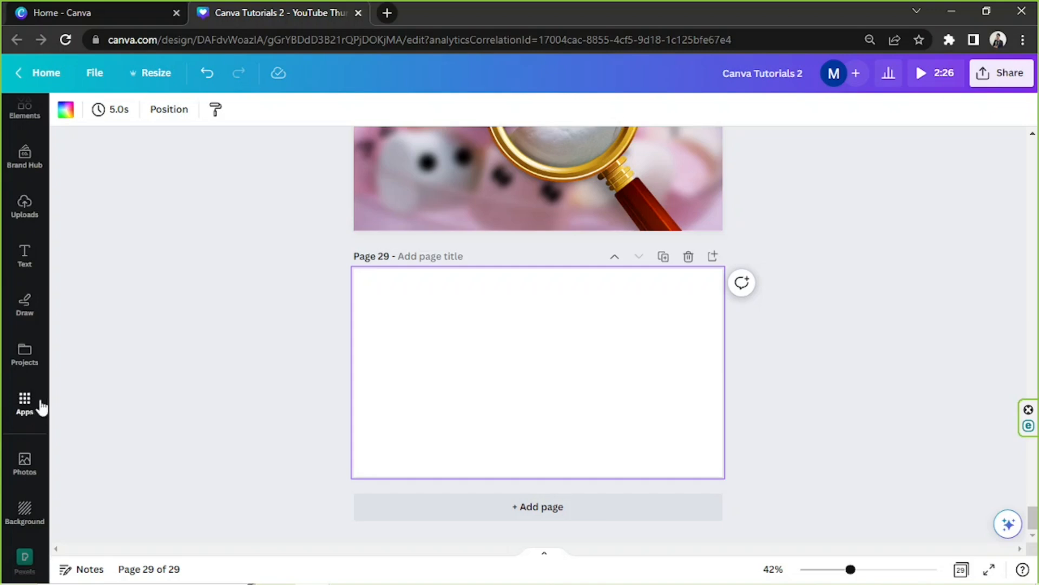
{"action": "left_click", "coordinate": [25, 404]}
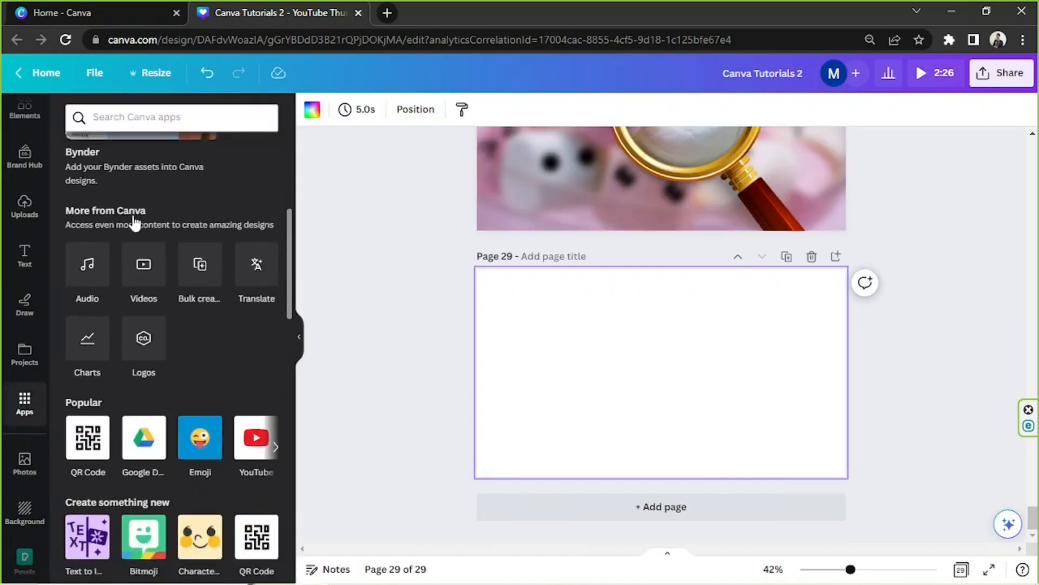
{"action": "scroll", "scroll_direction": "down", "scroll_amount": 3}
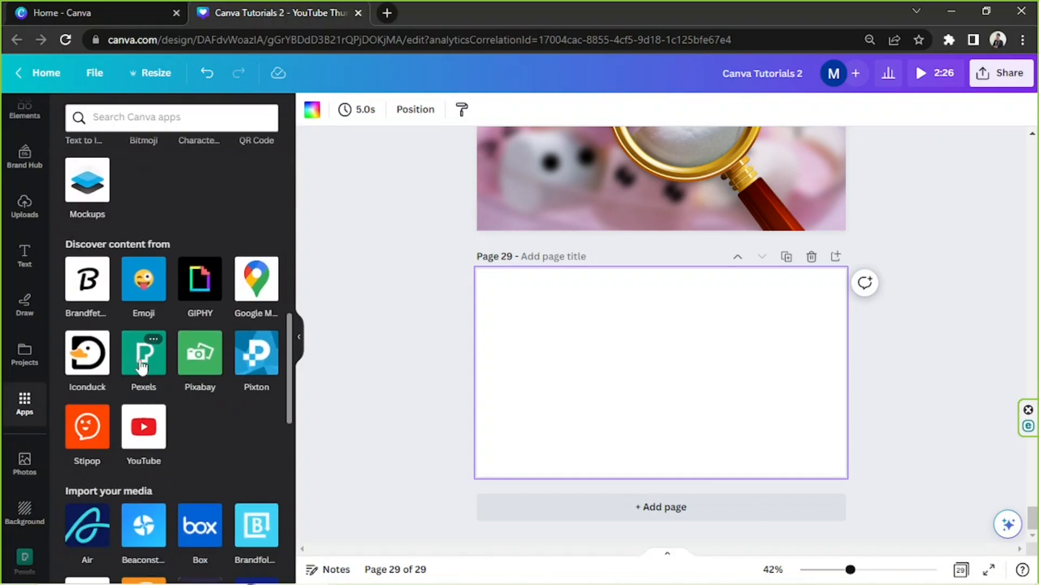
{"action": "mouse_move", "coordinate": [126, 352]}
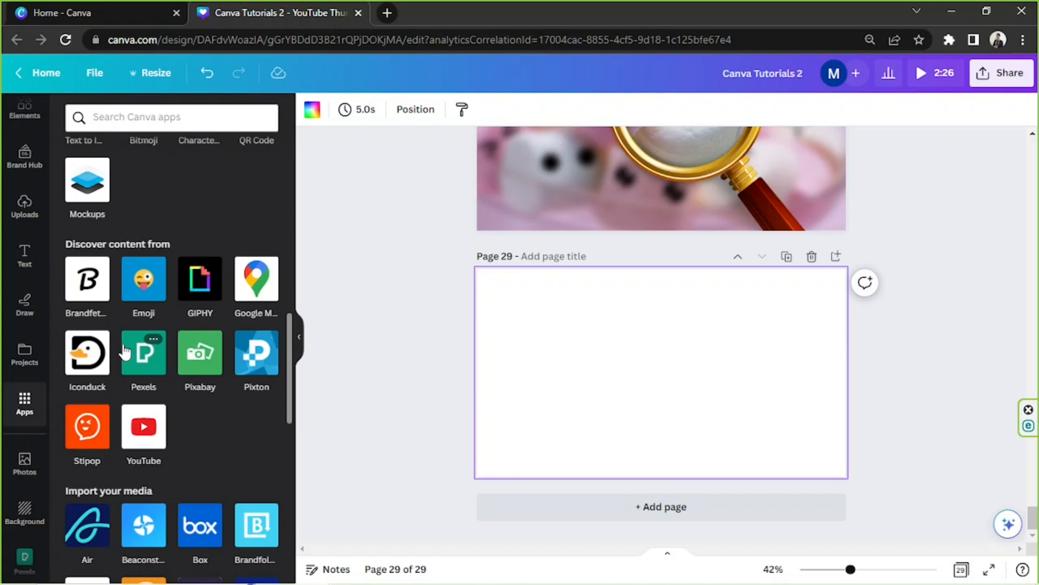
{"action": "left_click", "coordinate": [199, 352]}
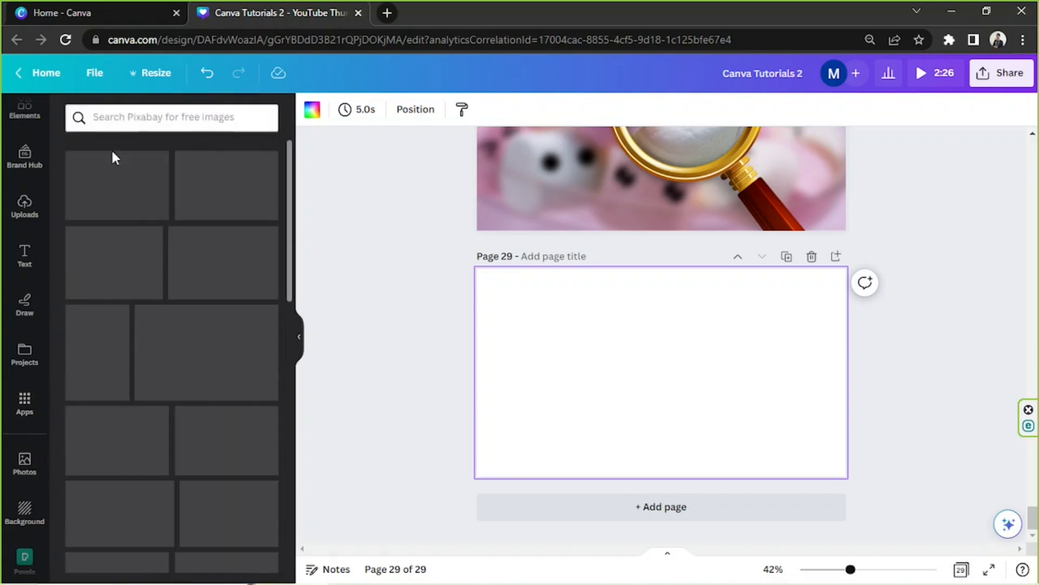
Search Pixabay for 'book' and position the magnifying glass over the flowers-on-book photo
{"action": "left_click", "coordinate": [171, 117]}
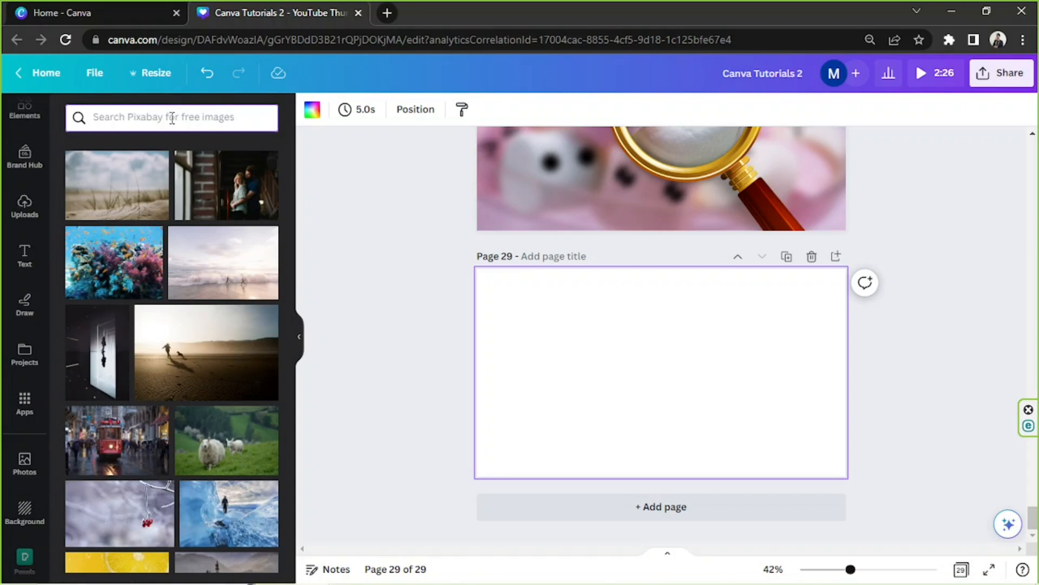
{"action": "type", "text": "book"}
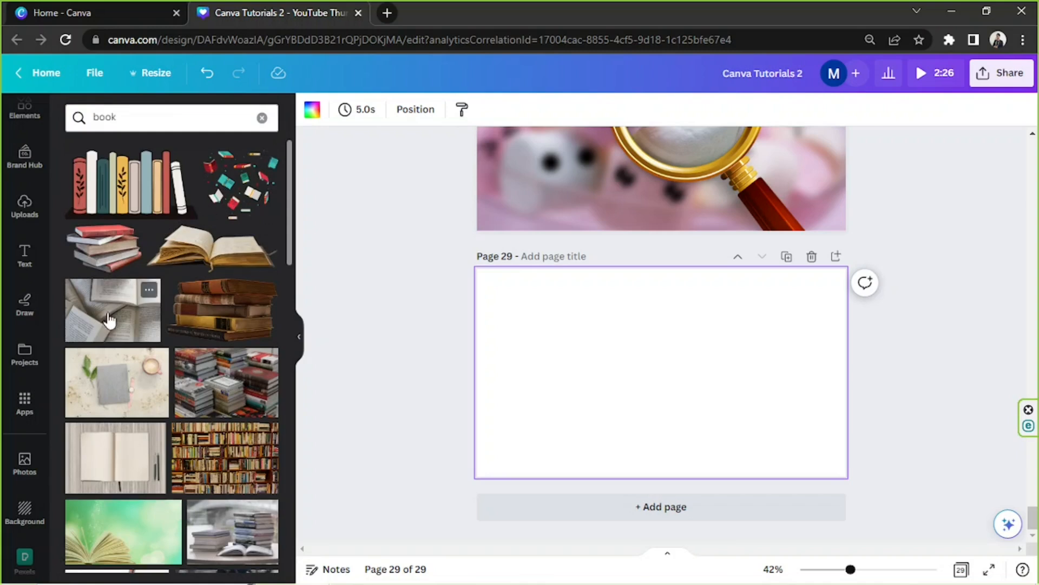
{"action": "scroll", "scroll_direction": "down", "scroll_amount": 3}
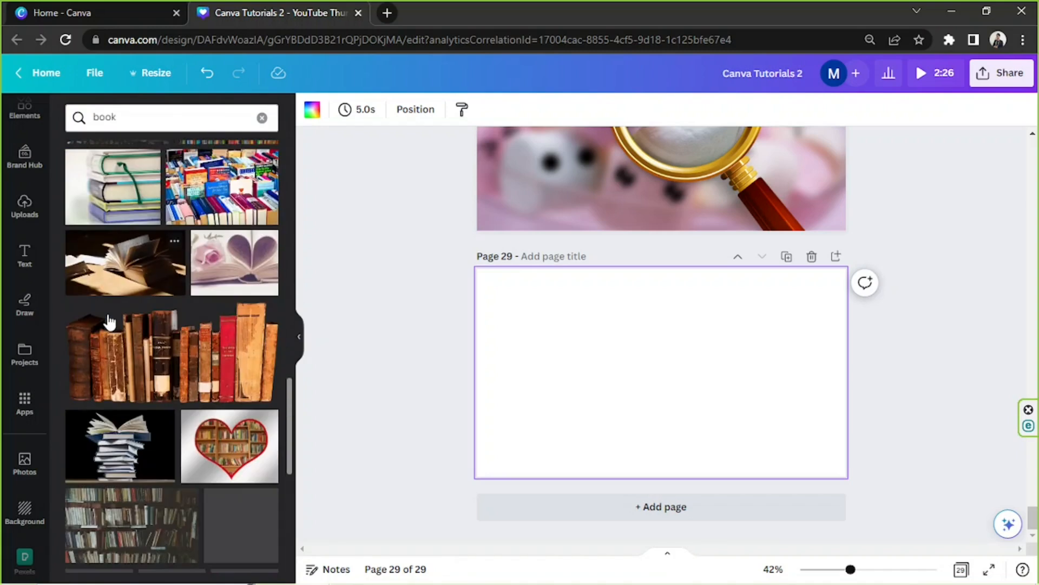
{"action": "scroll", "scroll_direction": "down", "scroll_amount": 3}
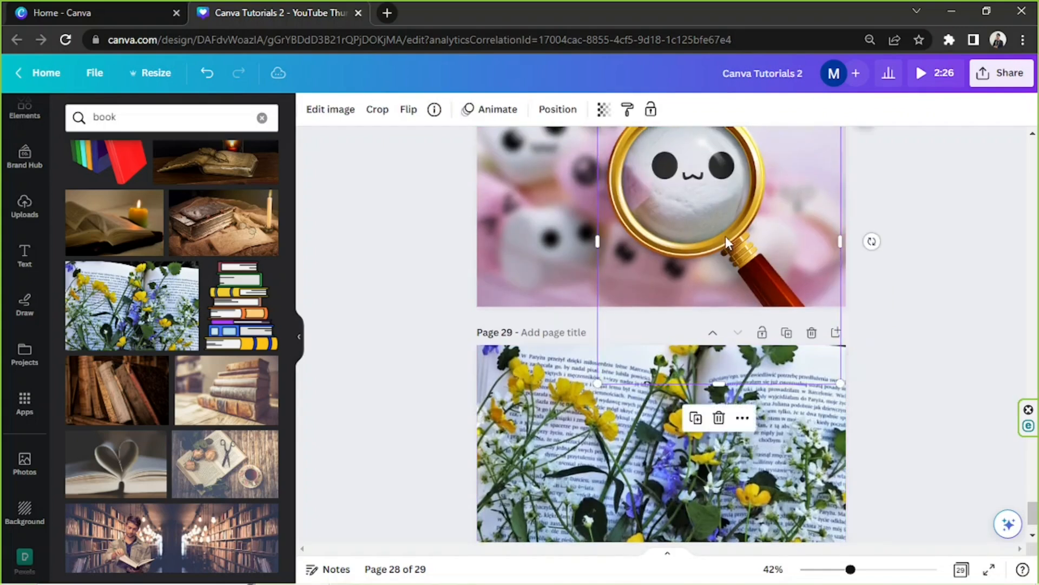
{"action": "scroll", "scroll_direction": "down", "scroll_amount": 3}
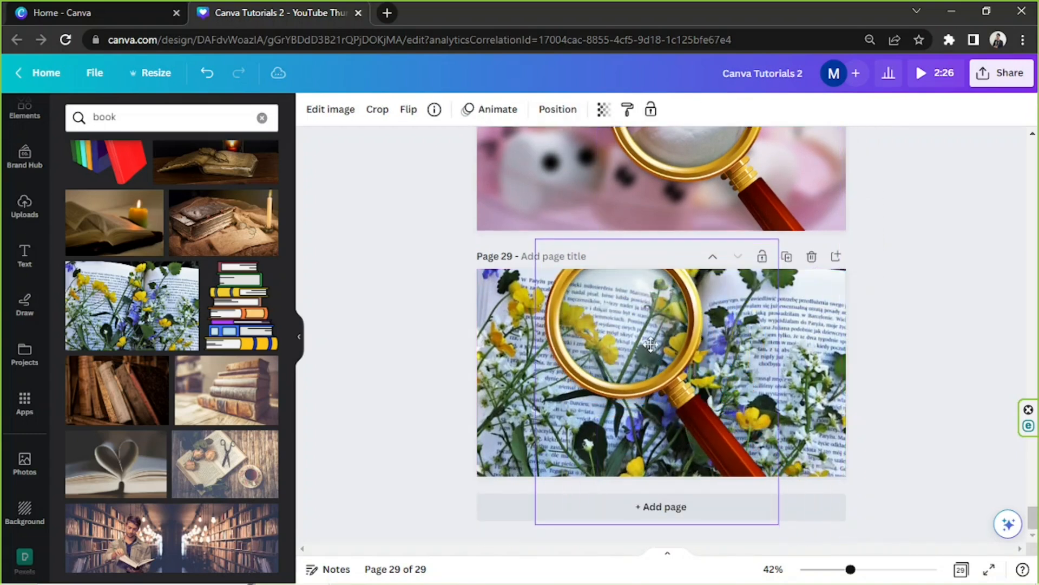
{"action": "left_click_drag", "start_coordinate": [650, 344], "coordinate": [698, 414]}
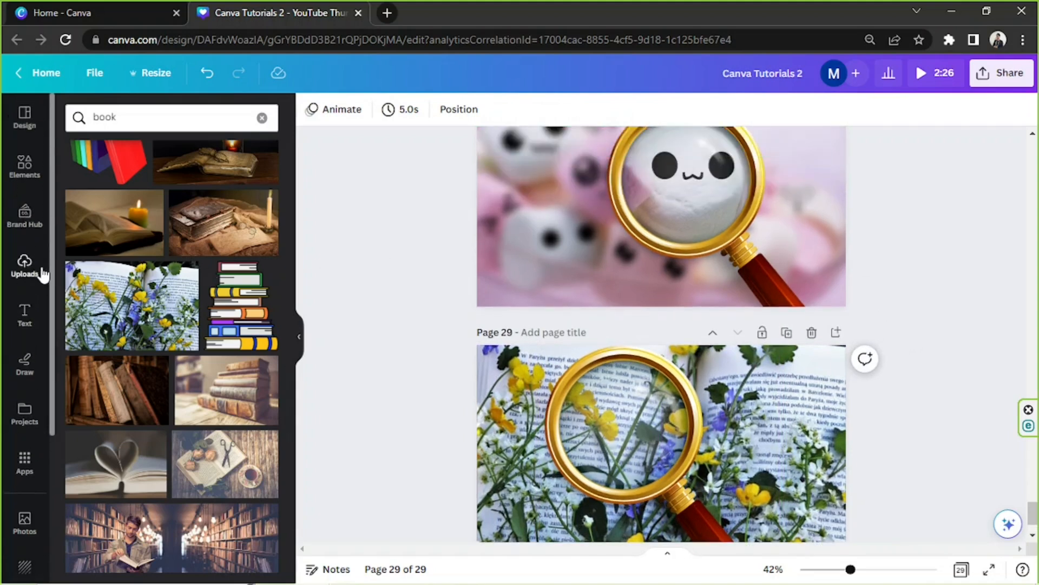
Place a circle frame in the lens and fill it with the enlarged book photo
{"action": "left_click", "coordinate": [24, 164]}
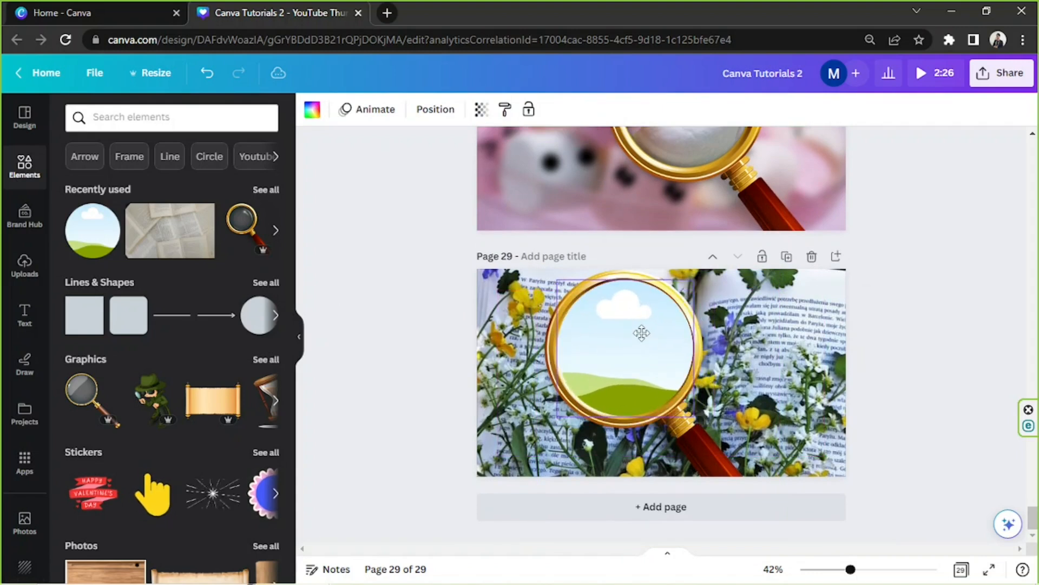
{"action": "left_click", "coordinate": [641, 333]}
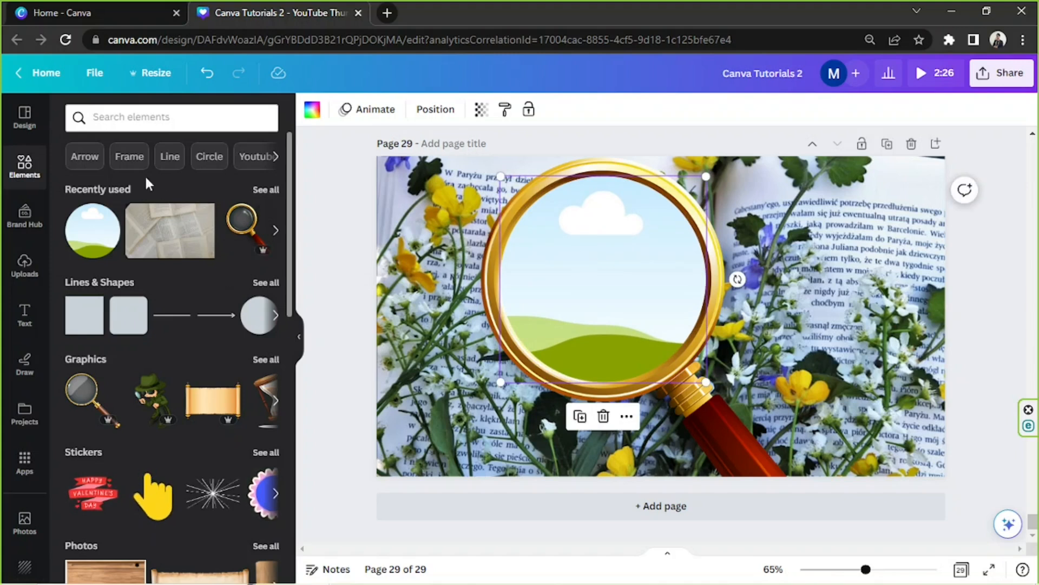
{"action": "mouse_move", "coordinate": [24, 301]}
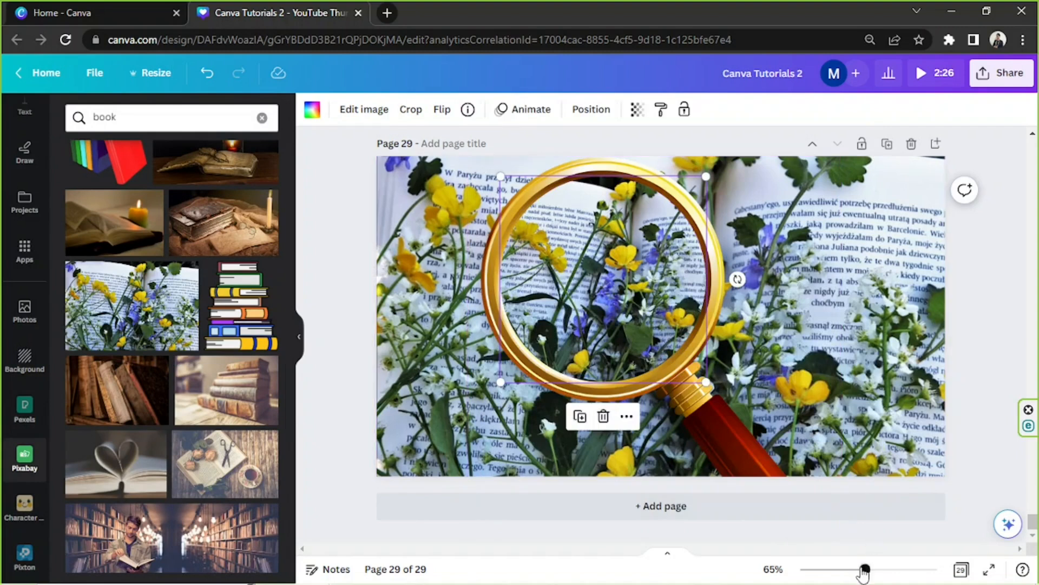
{"action": "left_click_drag", "start_coordinate": [865, 569], "coordinate": [842, 568]}
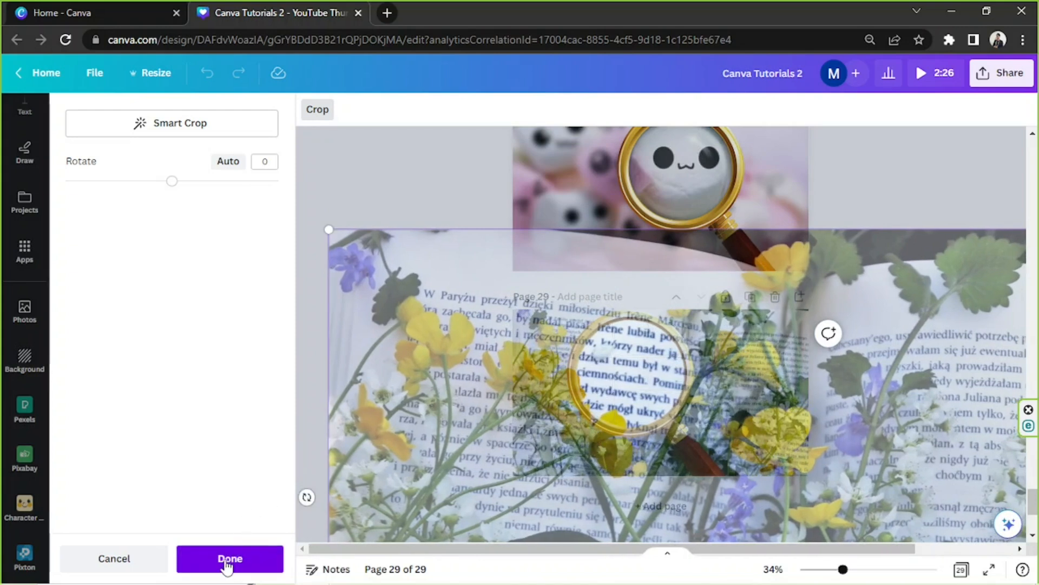
Confirm the lens crop and give the flowers-on-book background an Auto Blur
{"action": "left_click", "coordinate": [230, 558]}
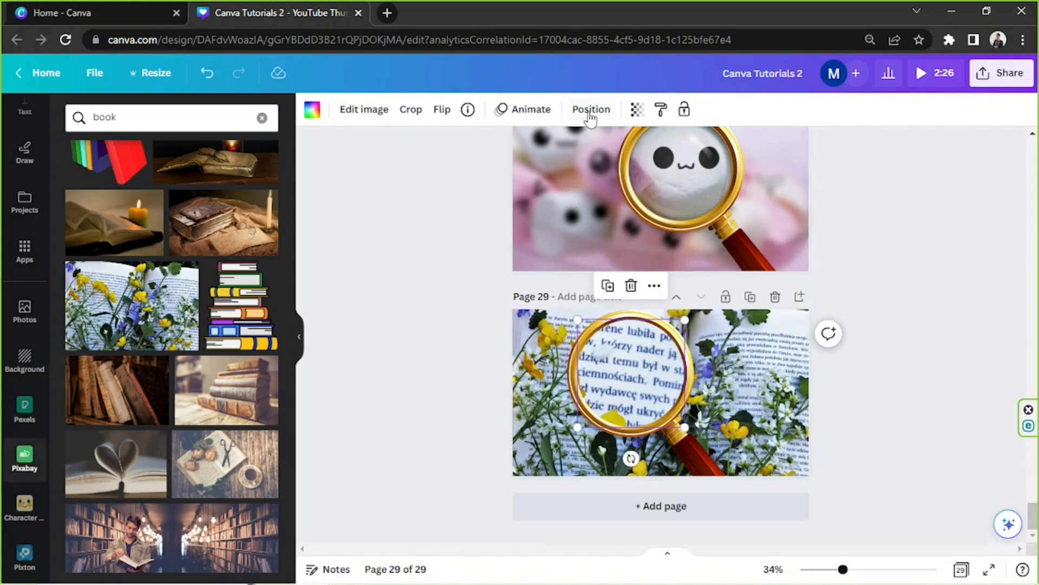
{"action": "left_click", "coordinate": [590, 109]}
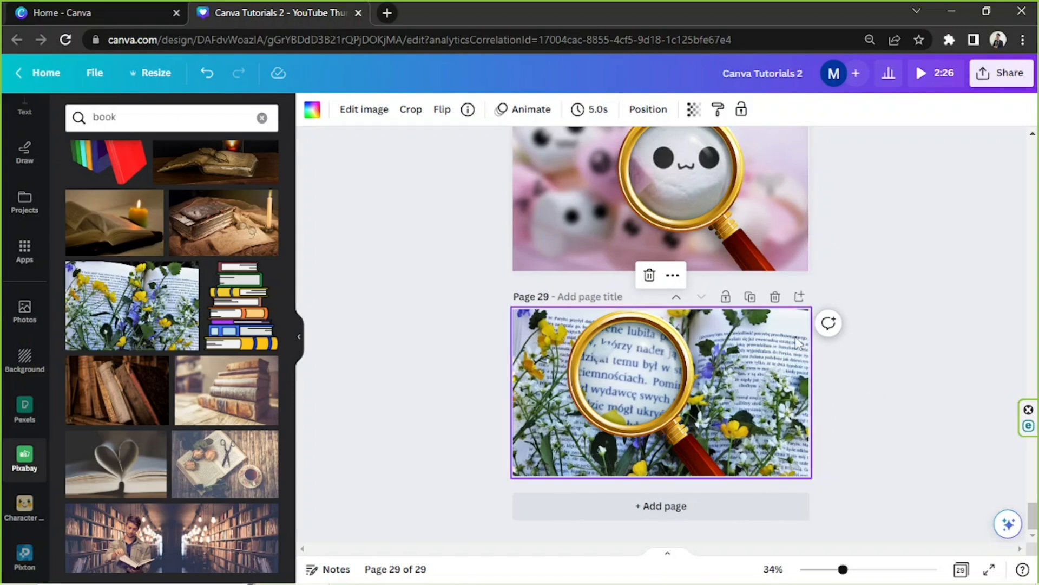
{"action": "mouse_move", "coordinate": [363, 109]}
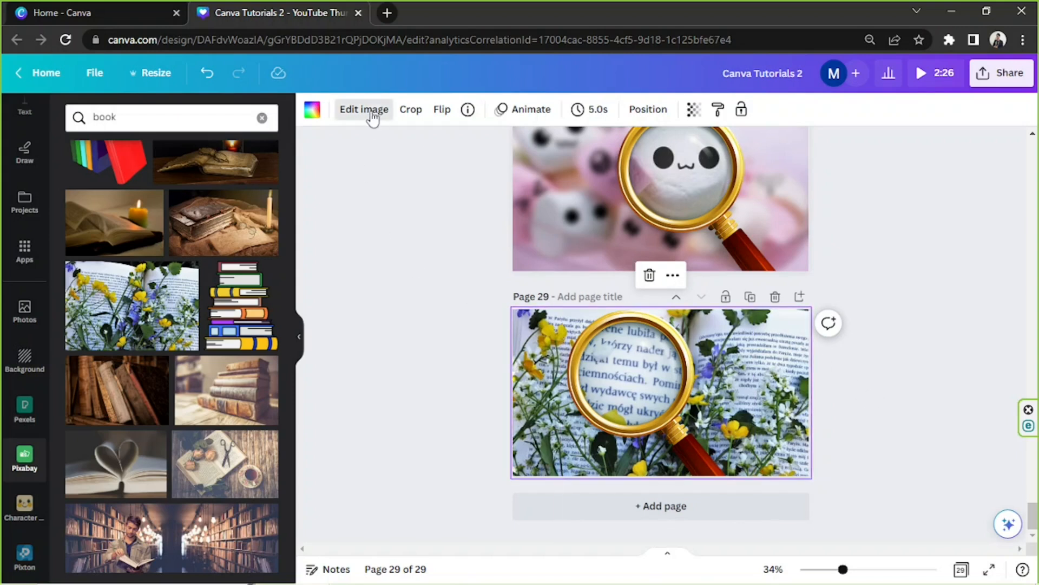
{"action": "left_click", "coordinate": [363, 109]}
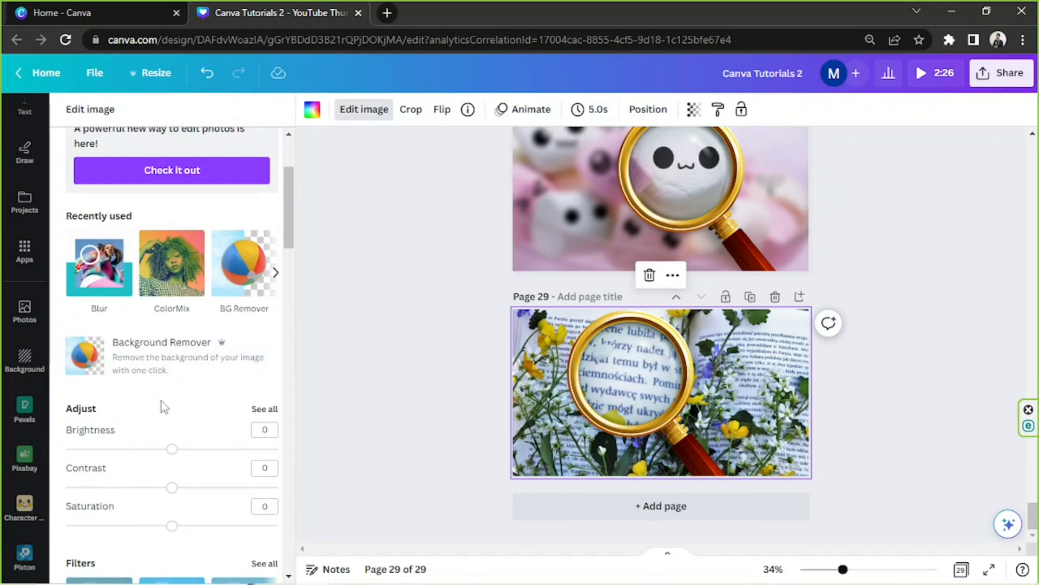
{"action": "scroll", "scroll_direction": "down", "scroll_amount": 3}
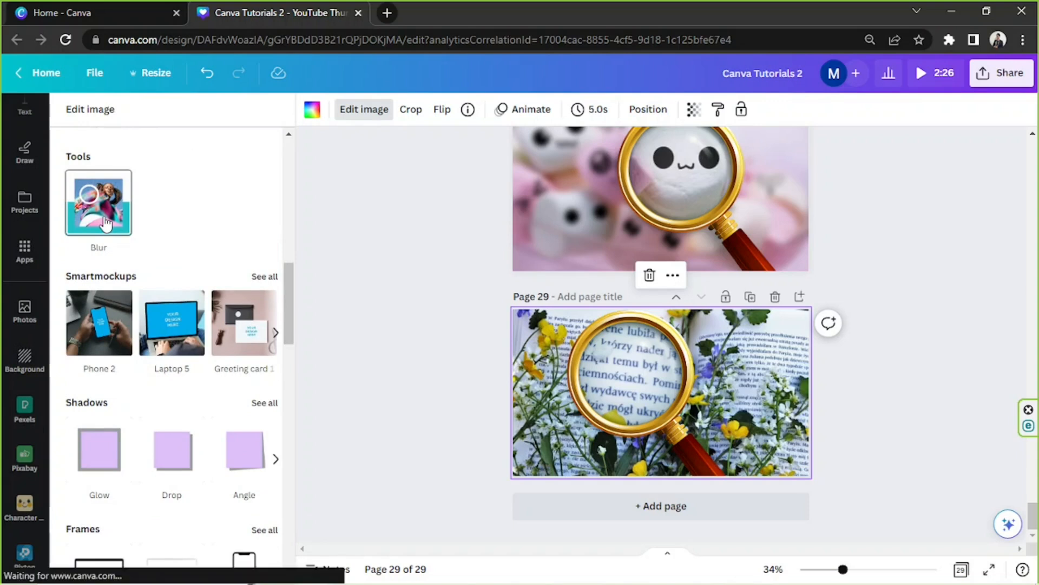
{"action": "left_click", "coordinate": [98, 203]}
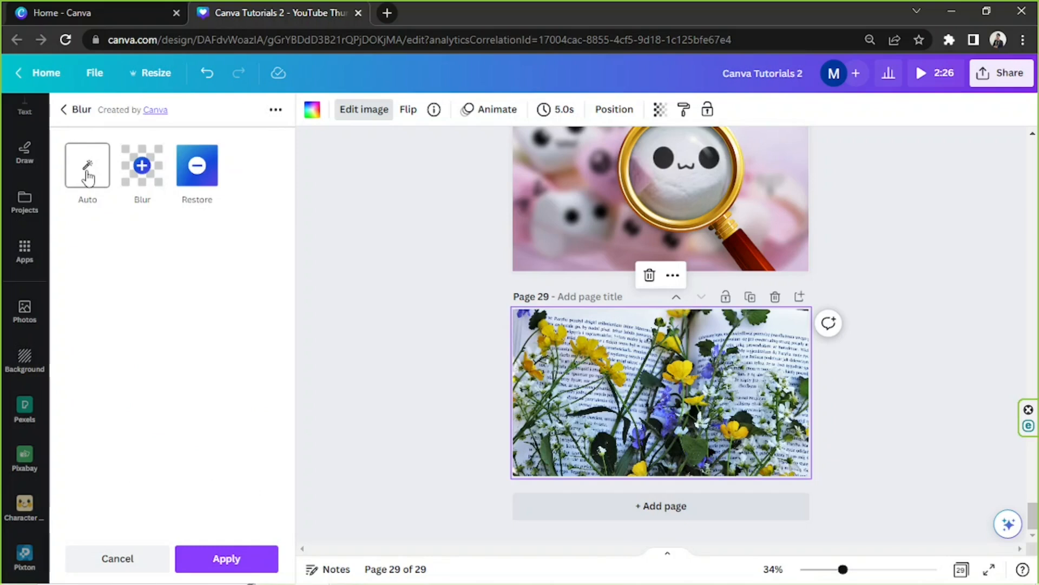
{"action": "left_click", "coordinate": [142, 165]}
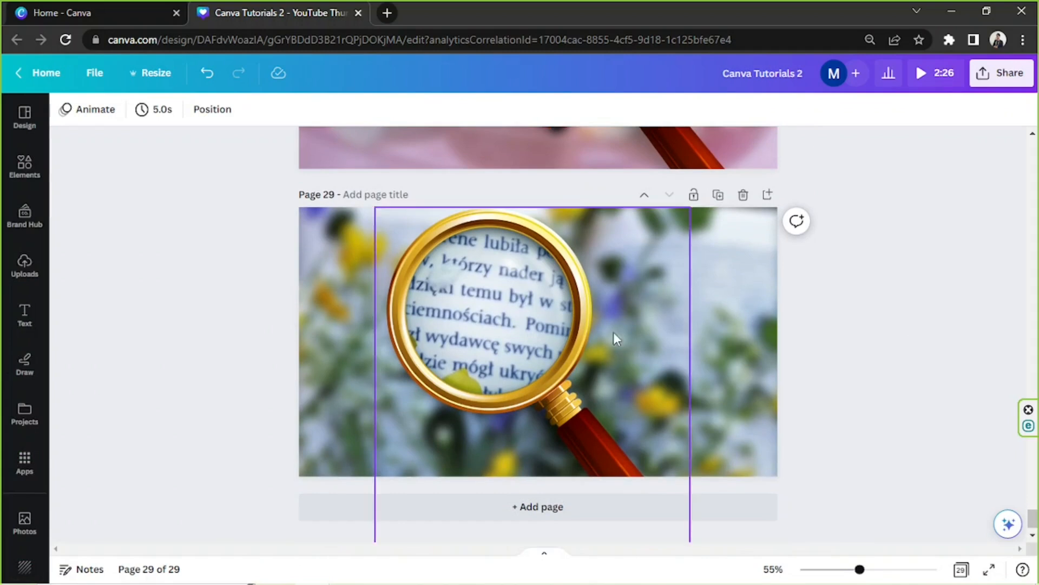
{"action": "mouse_move", "coordinate": [387, 363]}
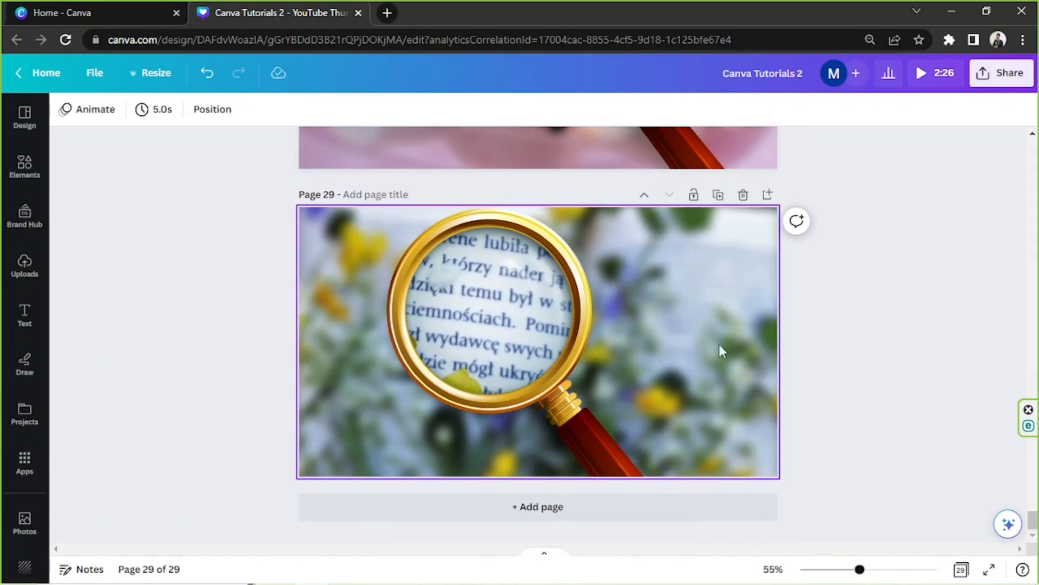
{"action": "mouse_move", "coordinate": [408, 329]}
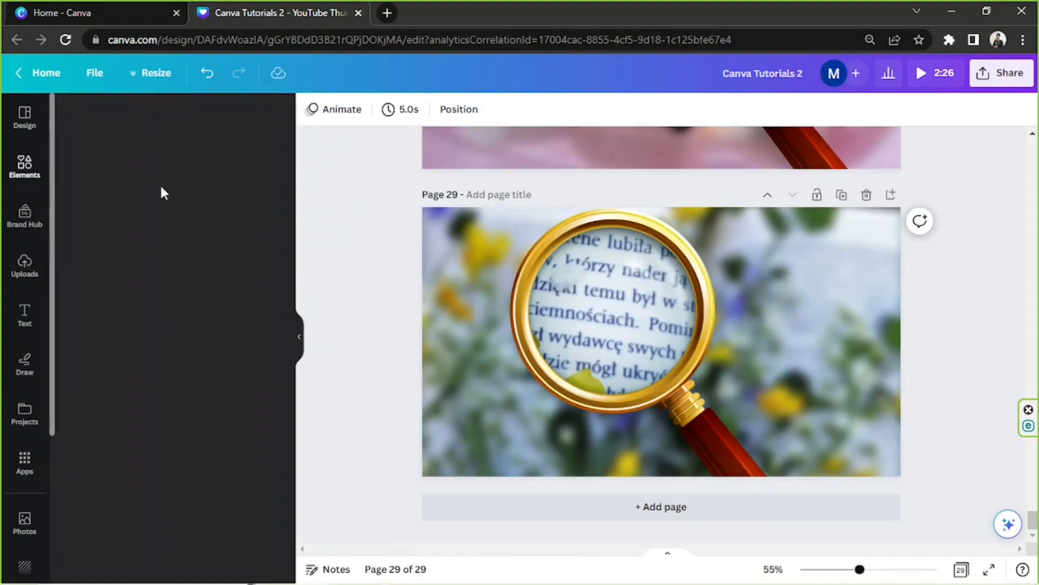
Search Elements for 'three lines' and place the graphic at page 28's top right
{"action": "left_click", "coordinate": [23, 166]}
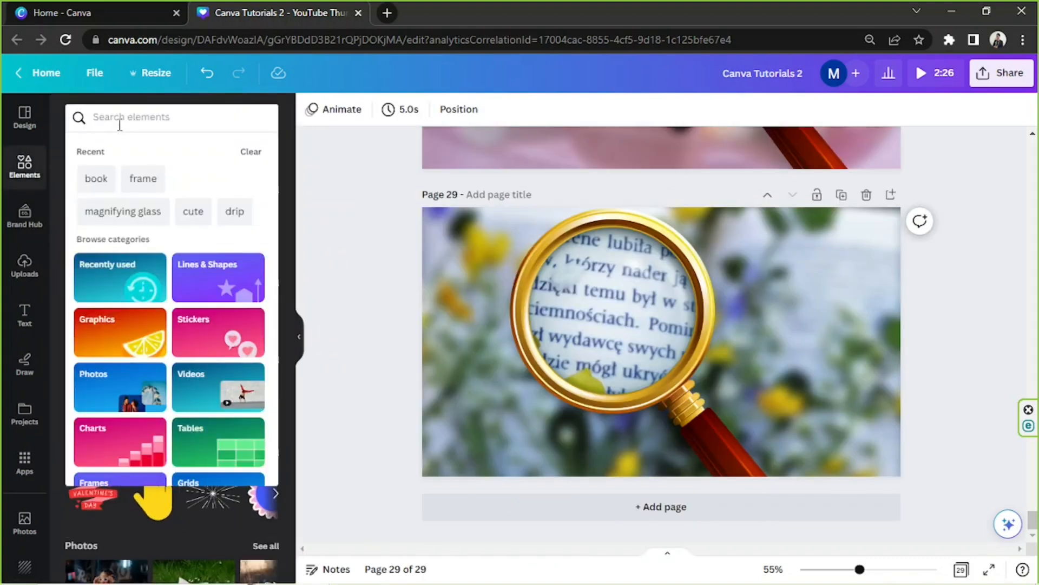
{"action": "type", "text": "three lin"}
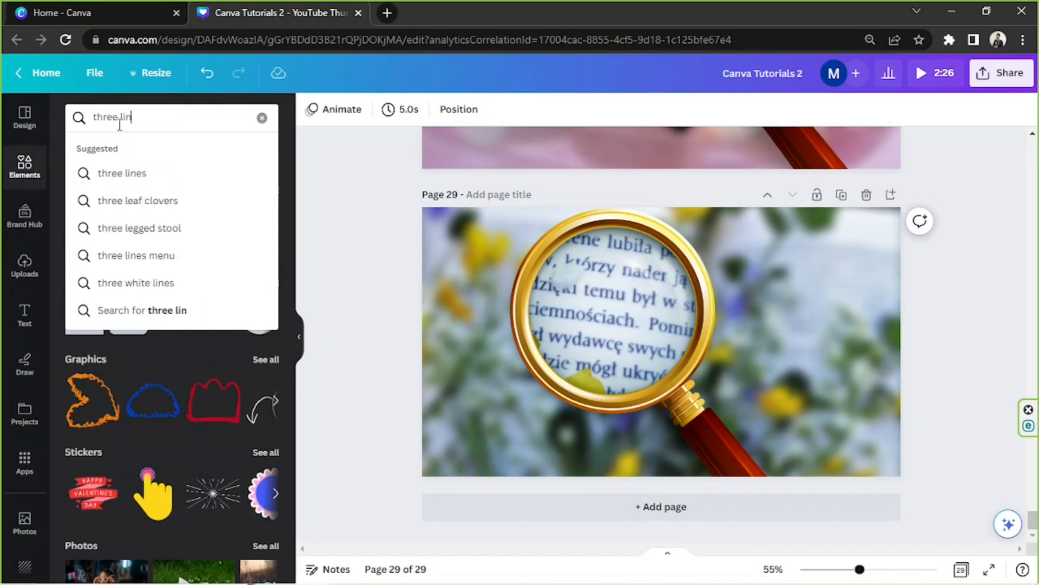
{"action": "left_click", "coordinate": [122, 173]}
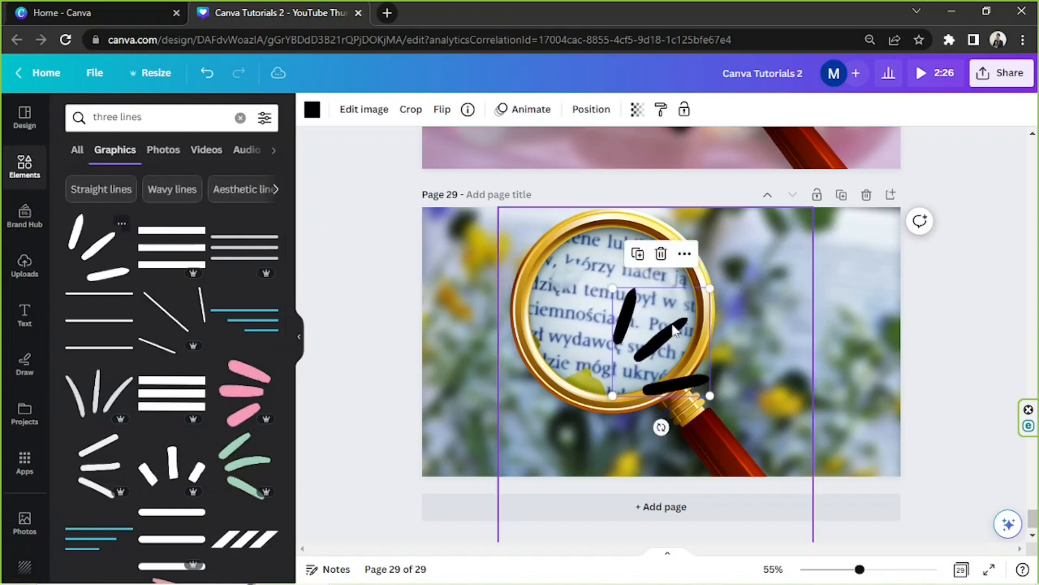
{"action": "left_click_drag", "start_coordinate": [656, 331], "coordinate": [762, 259]}
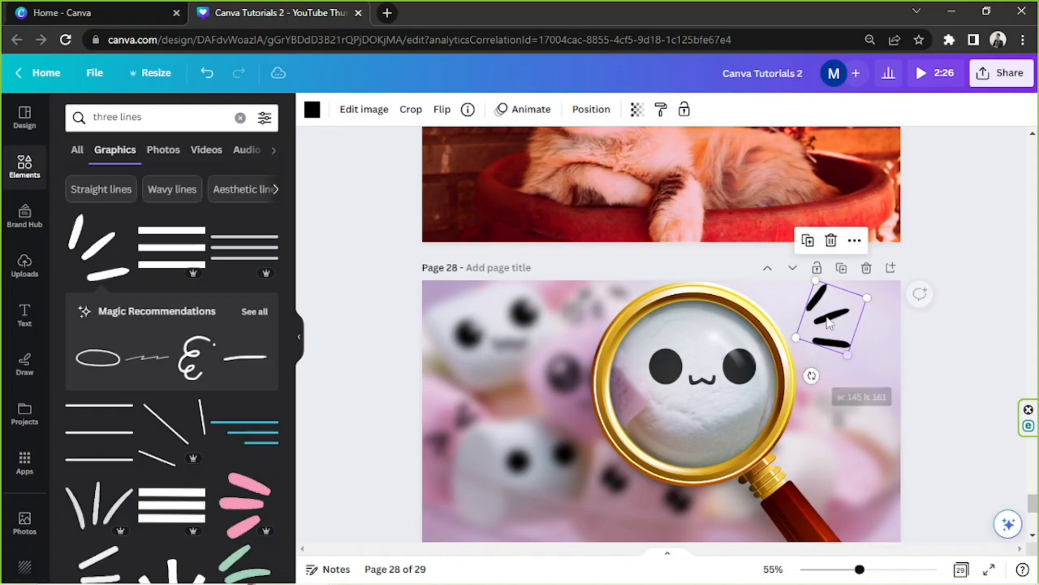
Shrink the three-lines graphic and select its copy left of the lens
{"action": "left_click_drag", "start_coordinate": [847, 355], "coordinate": [839, 367]}
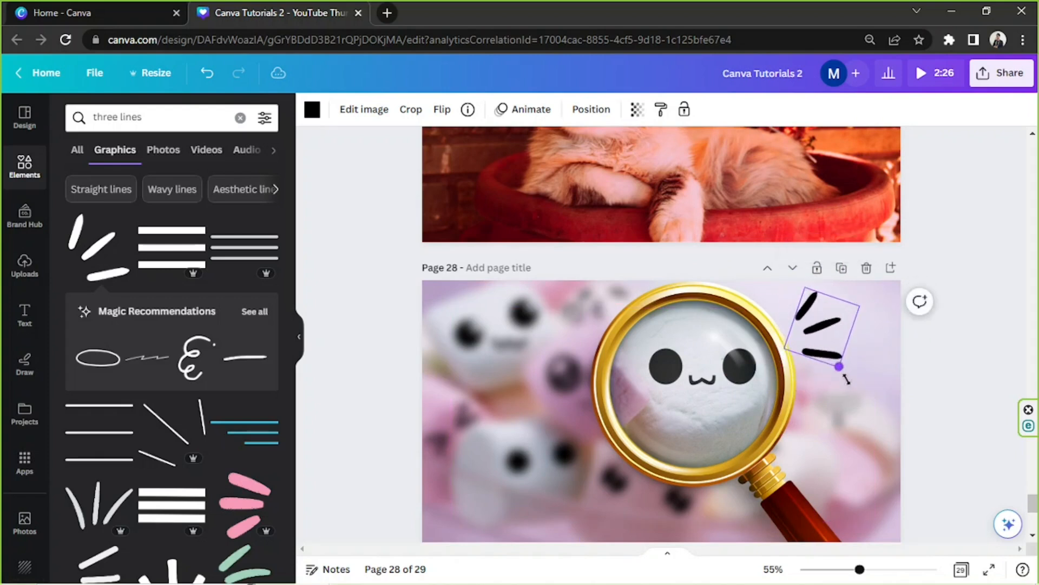
{"action": "scroll", "scroll_direction": "down", "scroll_amount": 3}
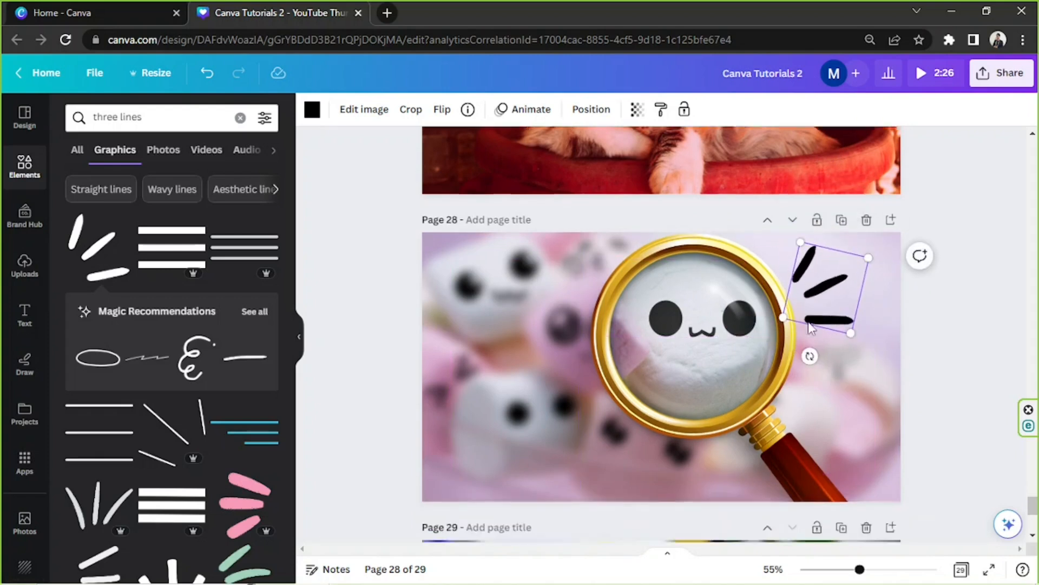
{"action": "scroll", "scroll_direction": "down", "scroll_amount": 3}
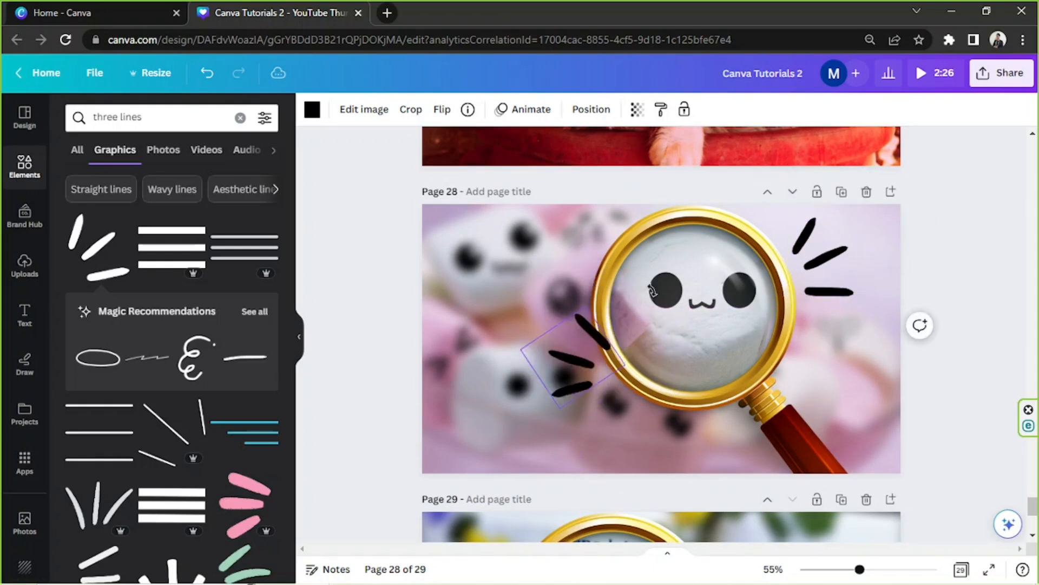
{"action": "left_click", "coordinate": [573, 368]}
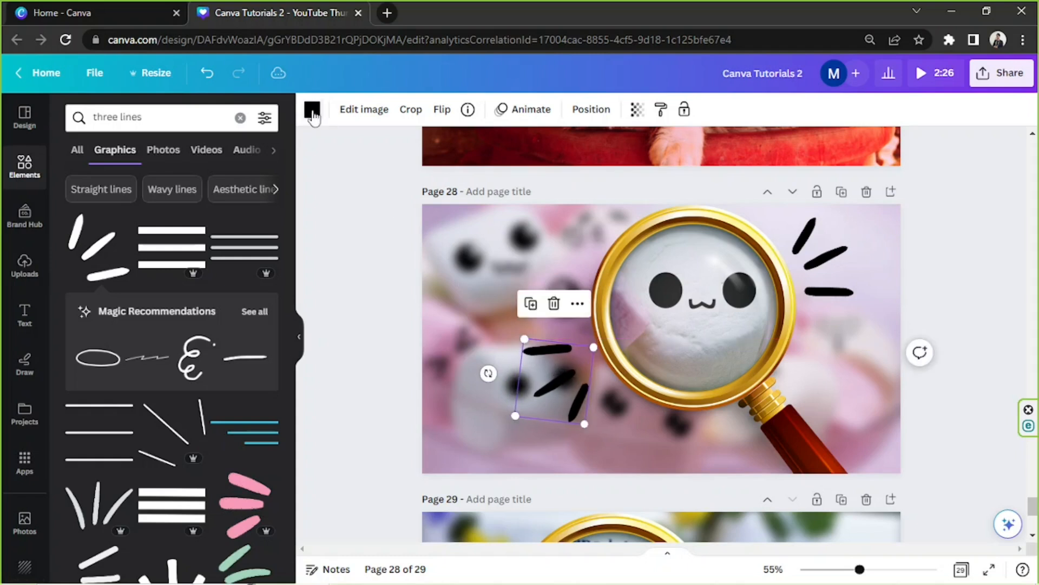
Make both accent line sets white, then move and rotate the right-hand set outward beside the lens
{"action": "left_click", "coordinate": [312, 109]}
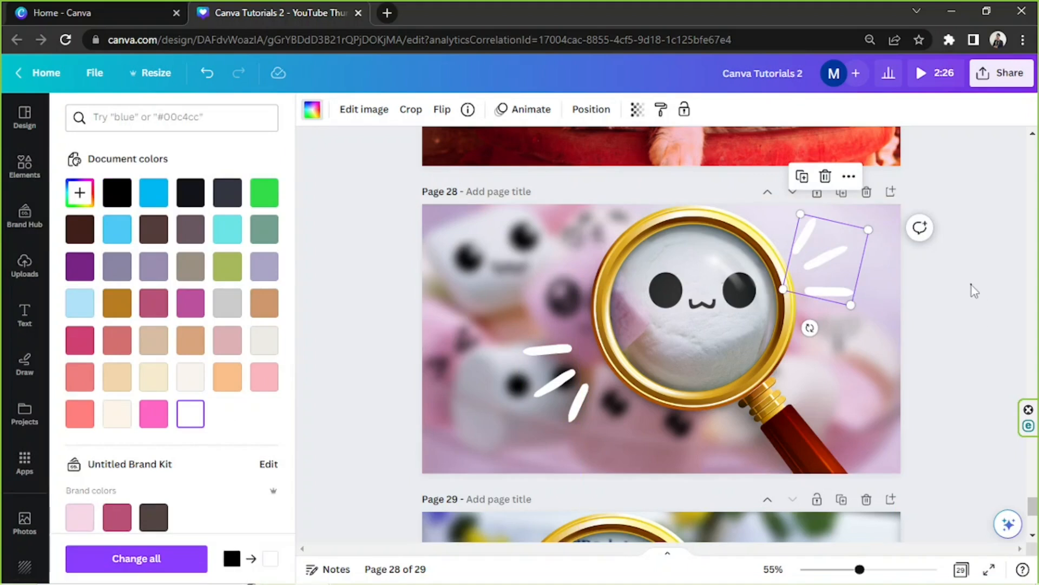
{"action": "left_click", "coordinate": [25, 166]}
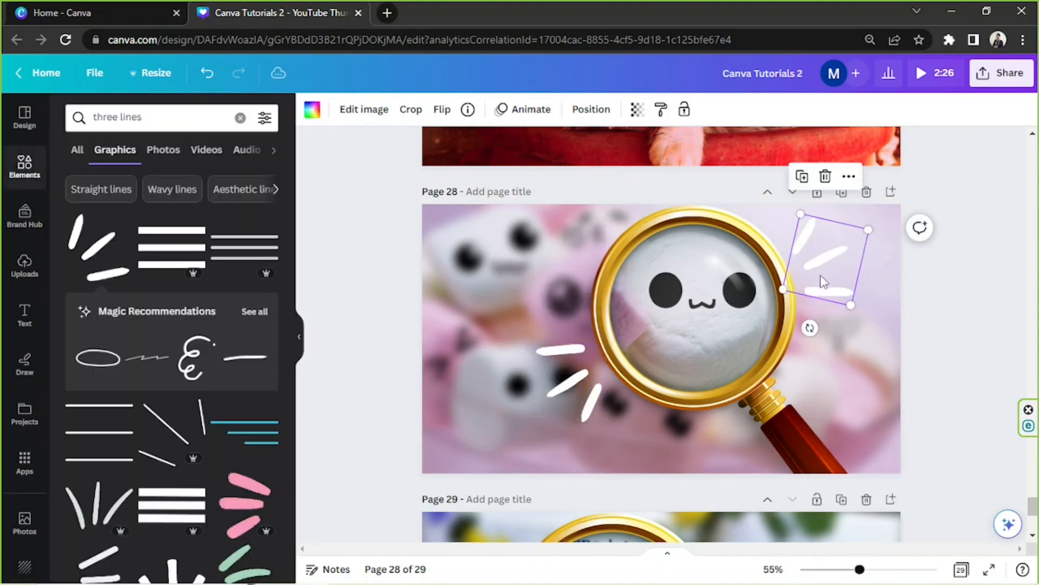
{"action": "left_click_drag", "start_coordinate": [809, 328], "coordinate": [765, 377]}
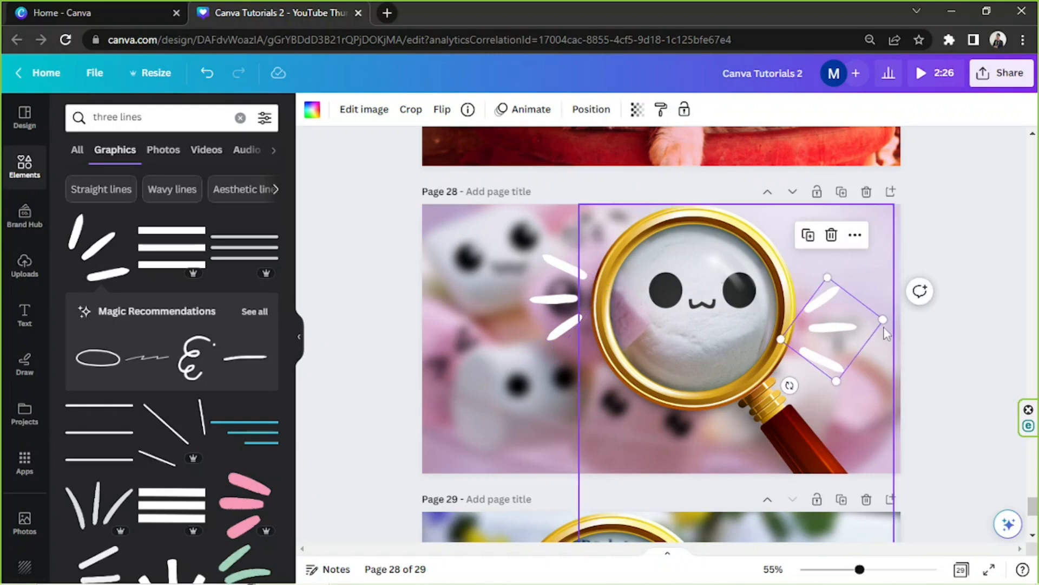
{"action": "left_click_drag", "start_coordinate": [790, 385], "coordinate": [788, 383]}
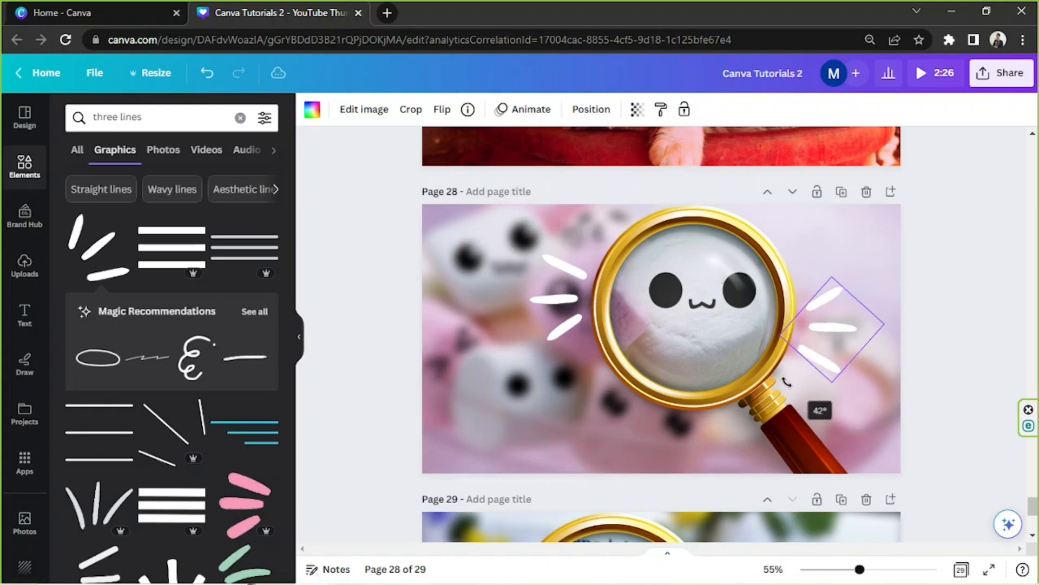